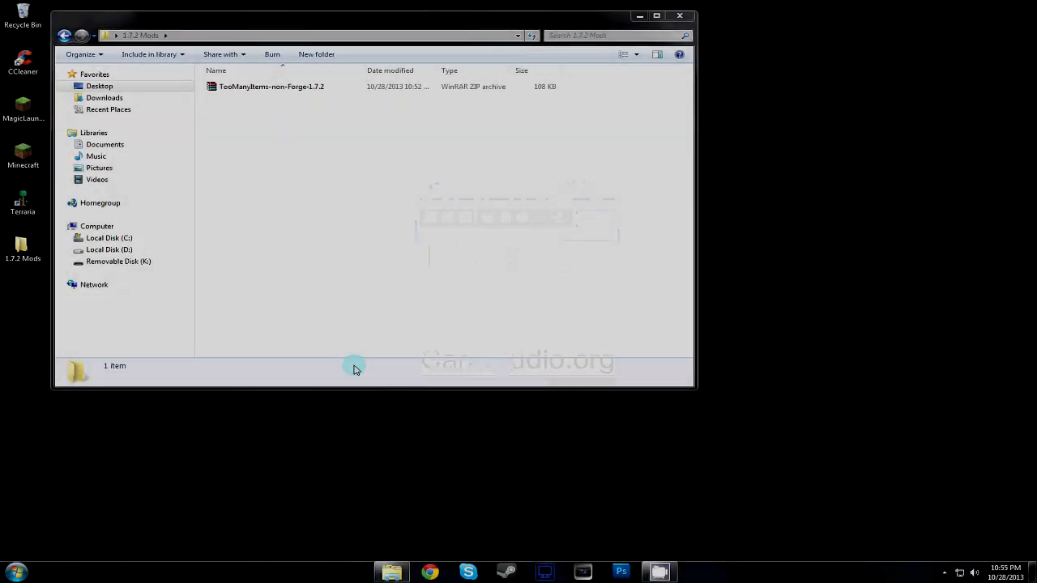
Show the AppData Roaming folder with .minecraft in a second Explorer window
left_click(16, 574)
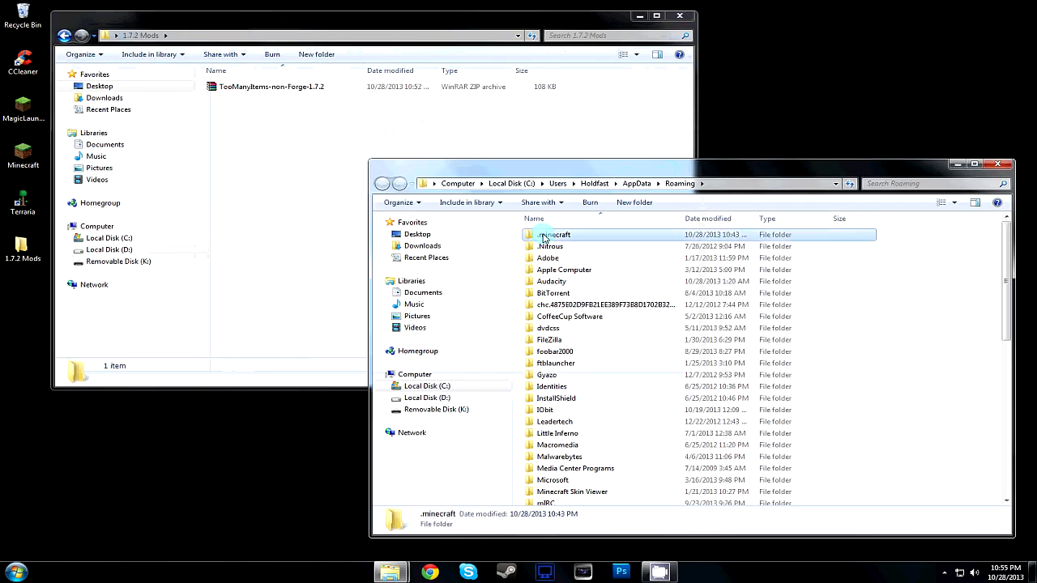
Copy the 1.7.2 version folder inside .minecraft\versions
double_click(554, 233)
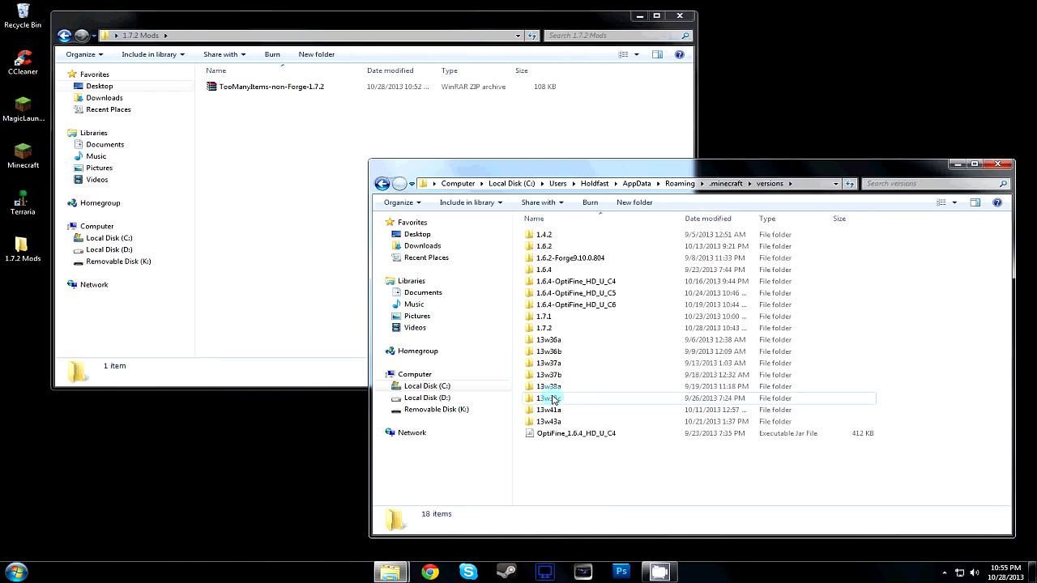
left_click(544, 327)
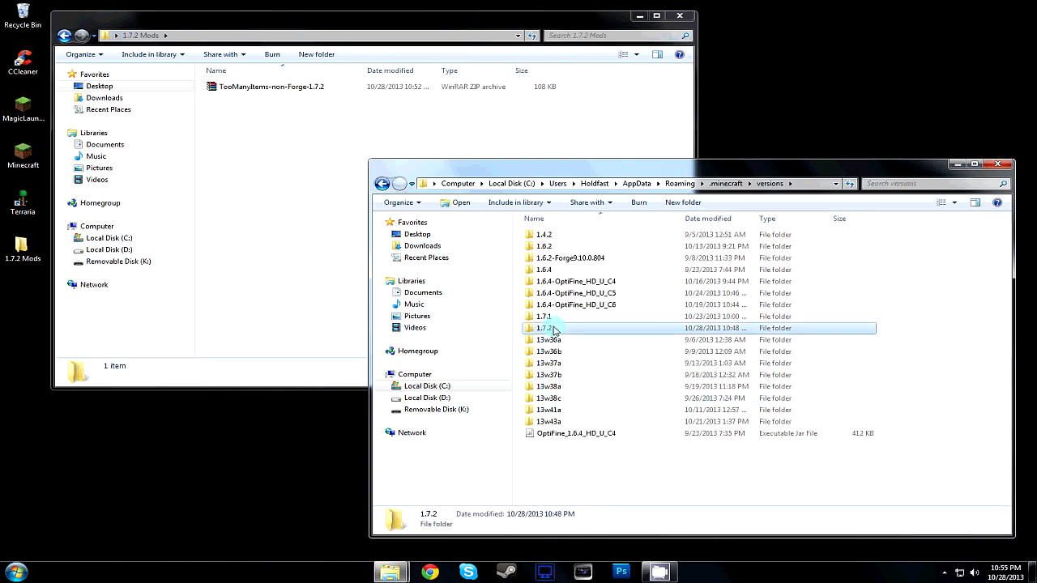
right_click(543, 327)
type("1.7.2 T")
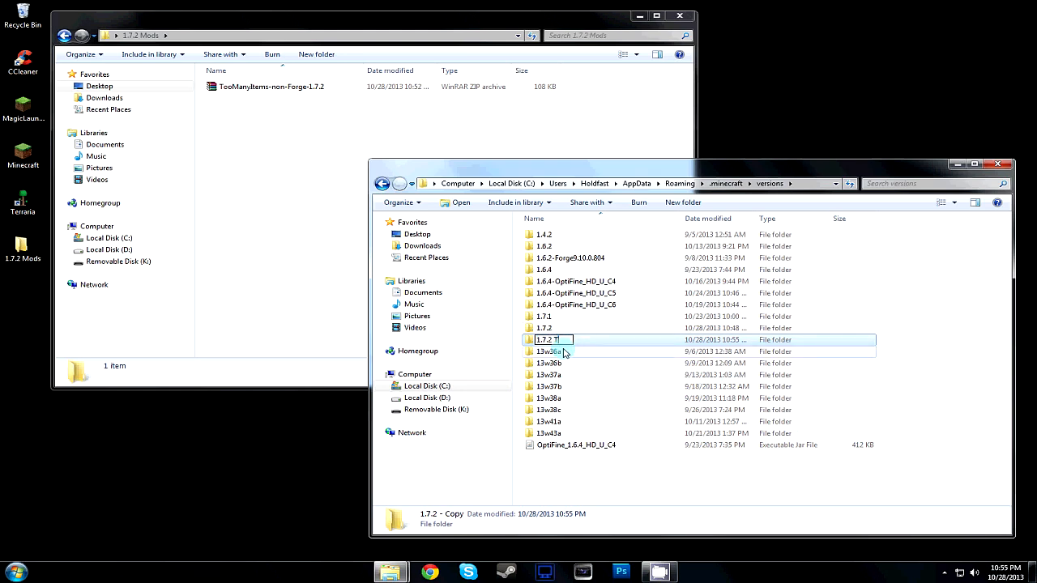
Rename the pasted copy to '1.7.2 TMI'
left_click(551, 340)
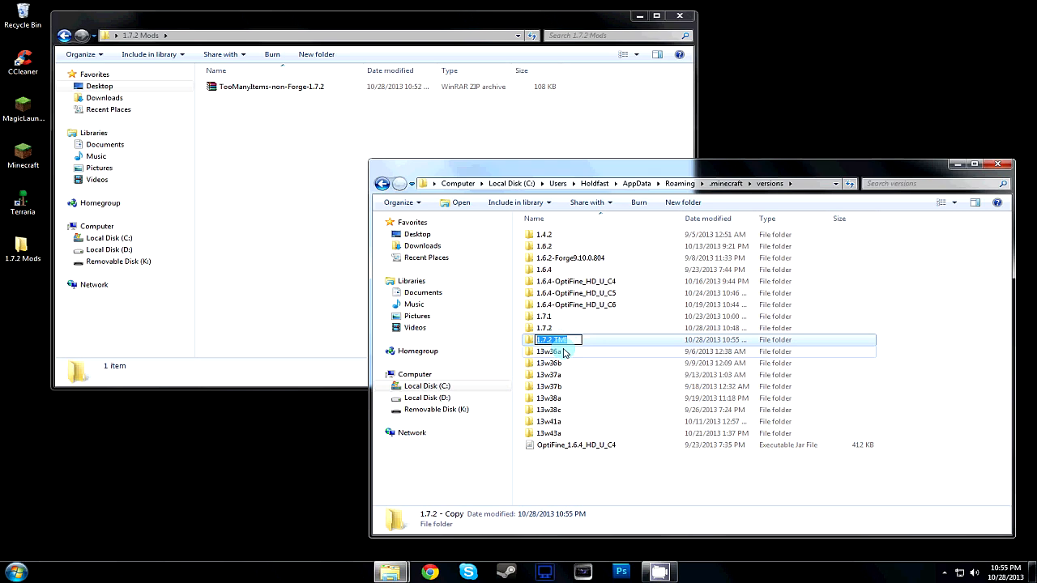
right_click(559, 340)
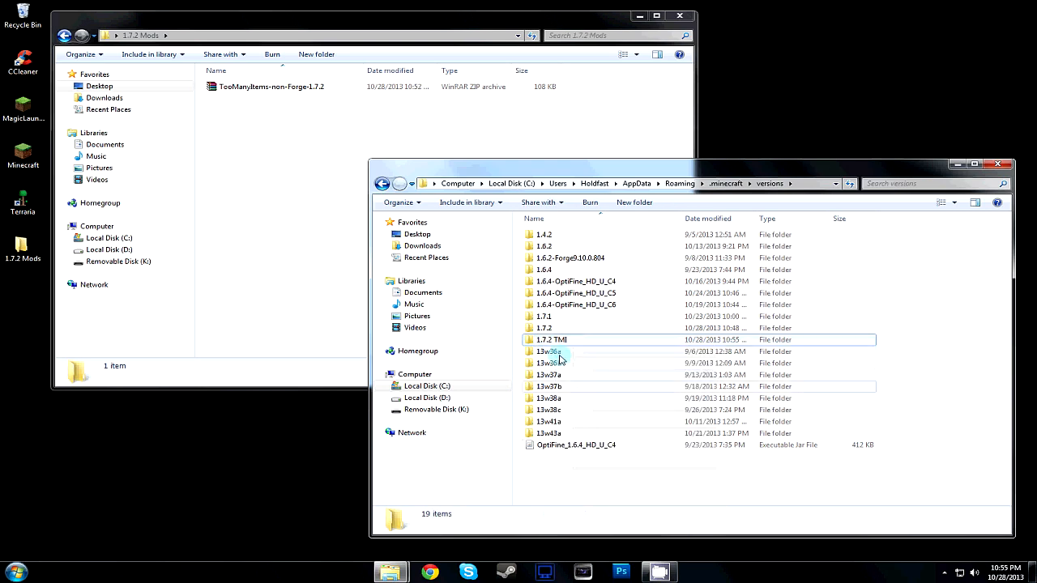
left_click(551, 340)
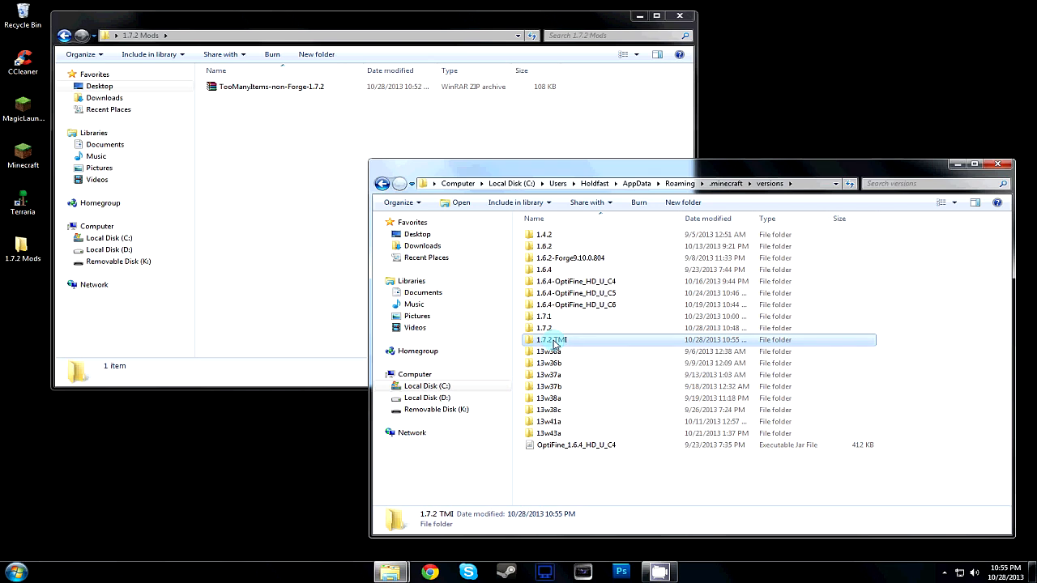
Rename 1.7.2.jar and 1.7.2.json inside the 1.7.2 TMI folder to 1.7.2 TMI
double_click(551, 341)
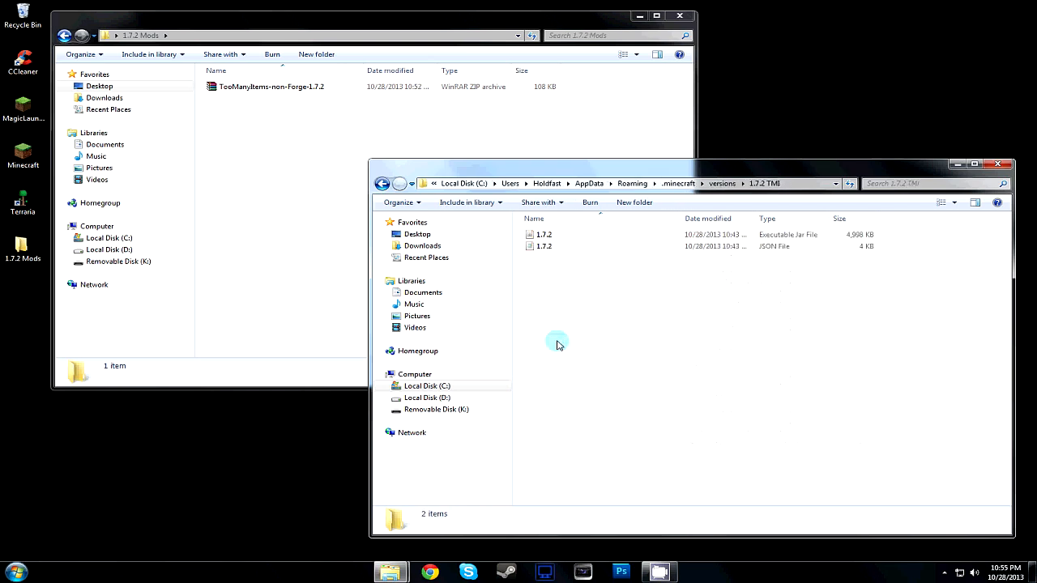
left_click(543, 235)
type(" TMI")
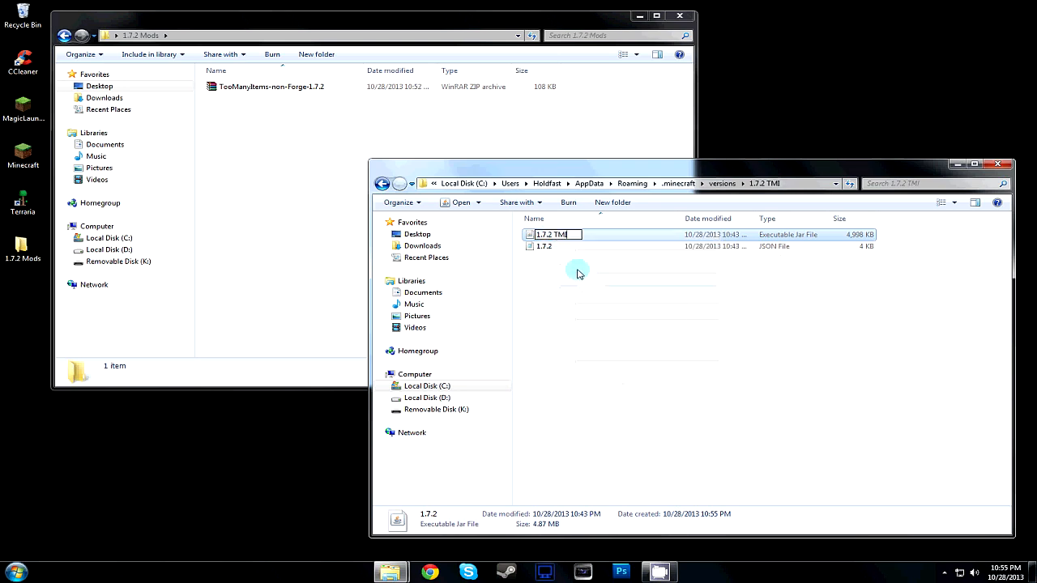
right_click(545, 246)
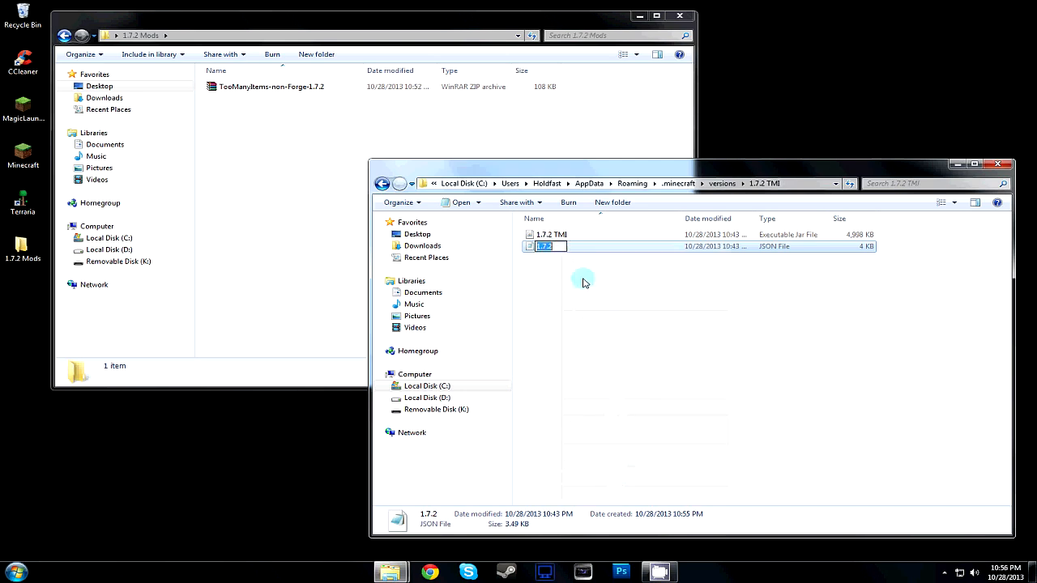
right_click(544, 246)
type(" TMI")
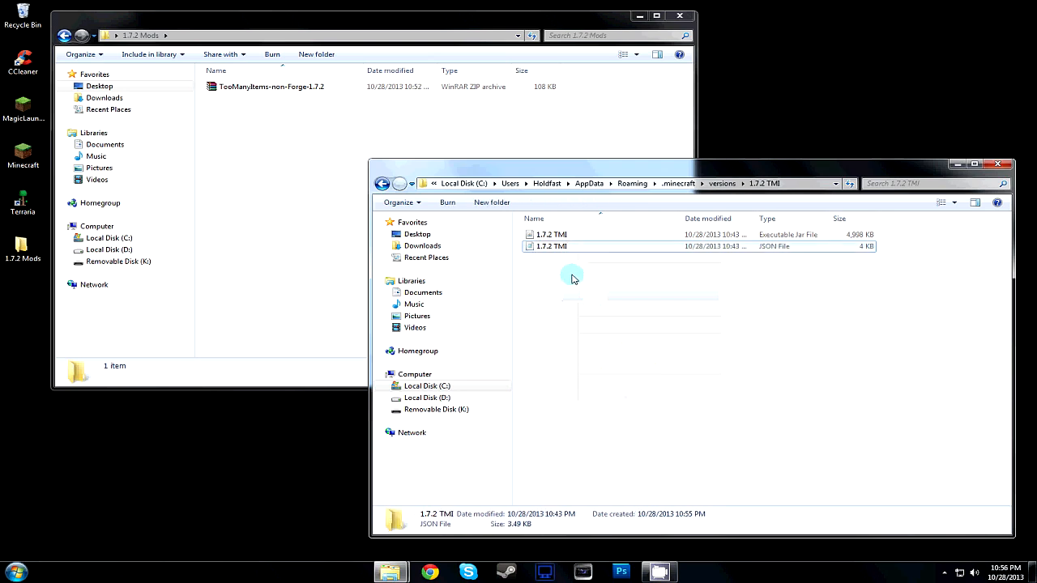
left_click(551, 246)
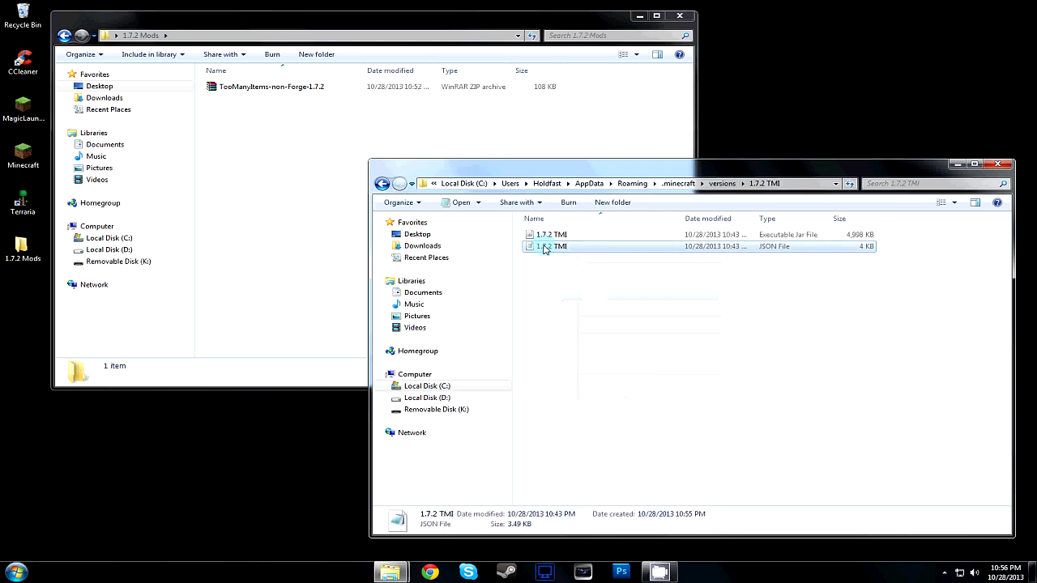
Load 1.7.2 TMI.json in Notepad without making it the default JSON program
right_click(545, 246)
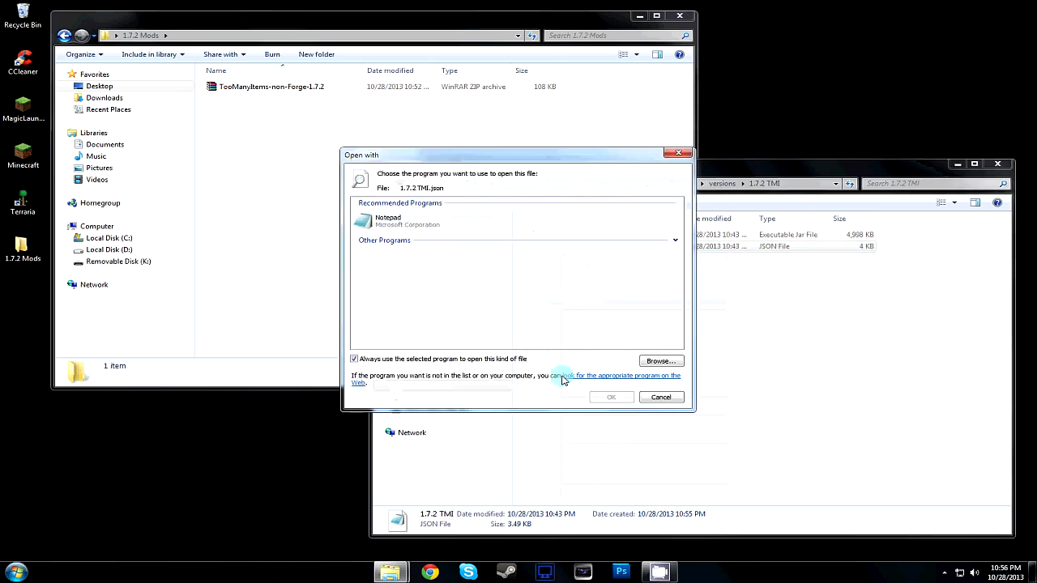
left_click(353, 358)
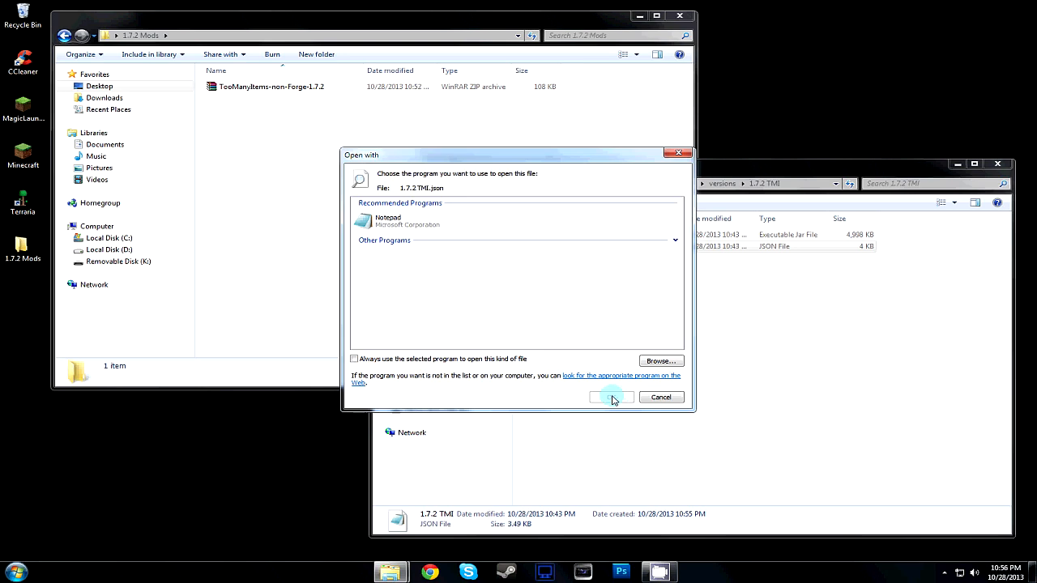
left_click(611, 397)
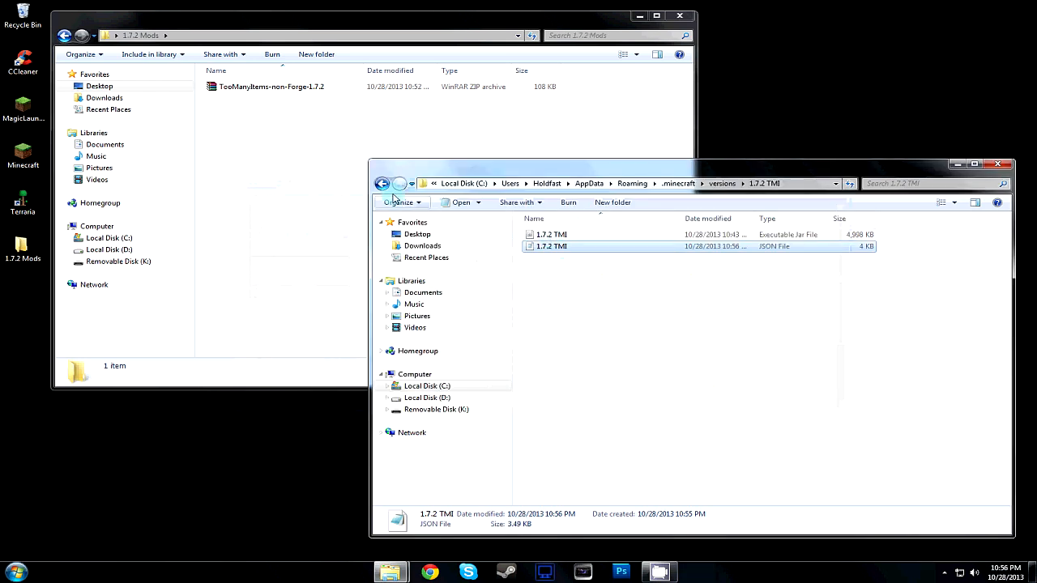
Load the 1.7.2 TMI jar as an archive in WinRAR
left_click(551, 233)
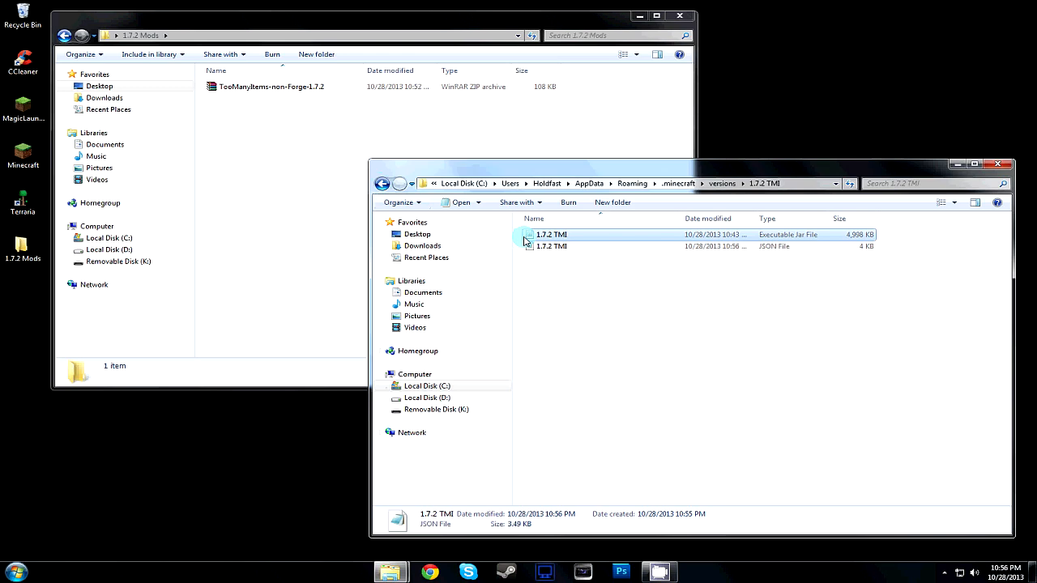
right_click(551, 233)
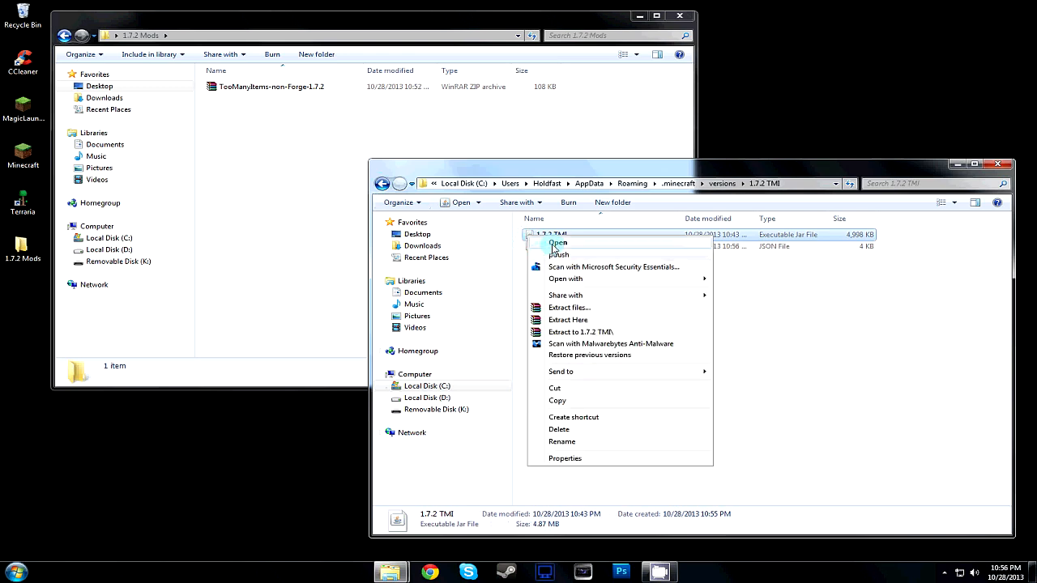
mouse_move(564, 279)
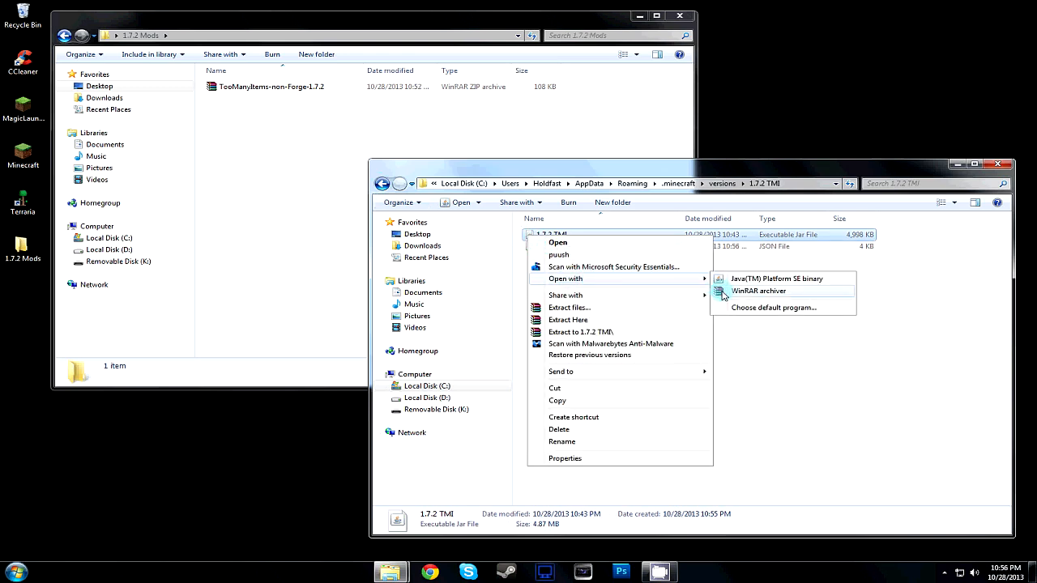
left_click(758, 292)
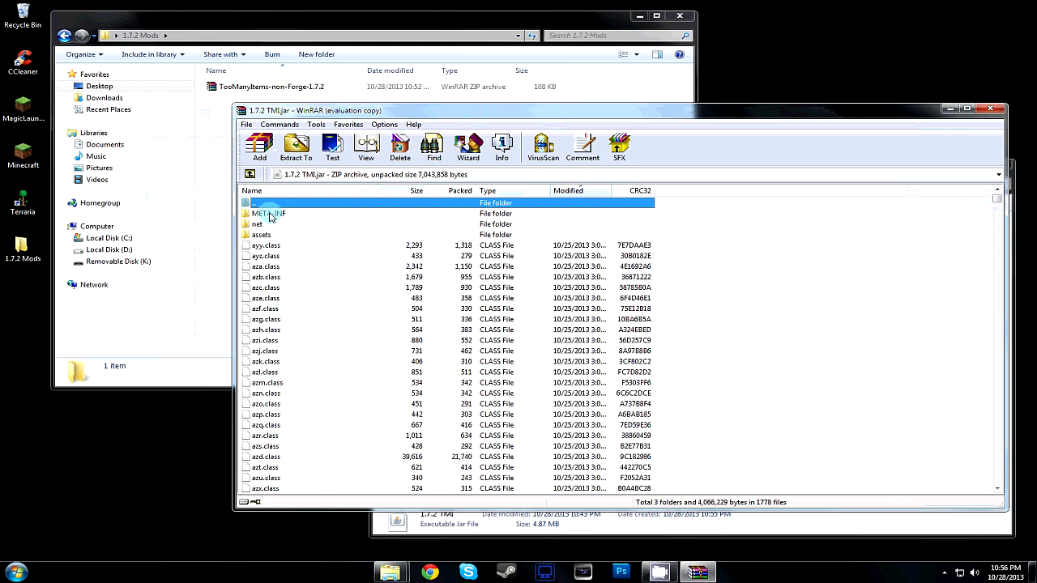
Delete the META-INF folder from the jar and confirm
left_click(269, 214)
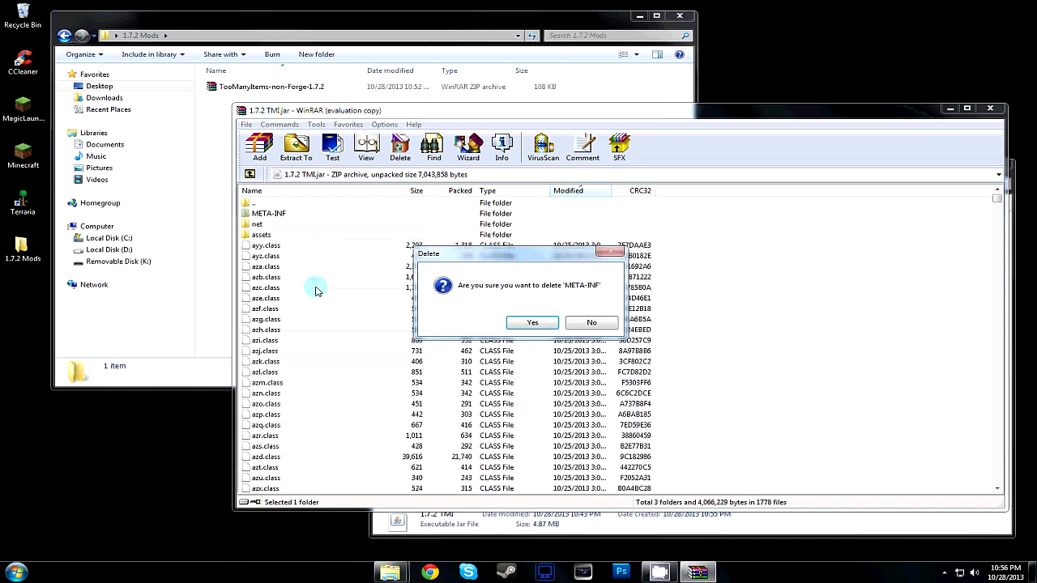
left_click(532, 322)
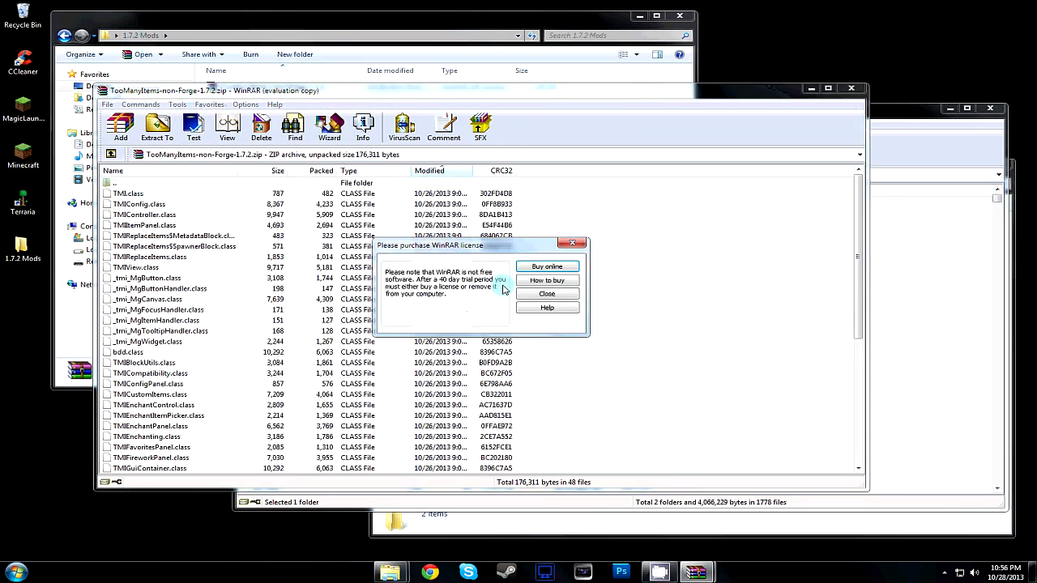
Dismiss the licence reminder and add the TooManyItems class files into the jar
left_click(546, 294)
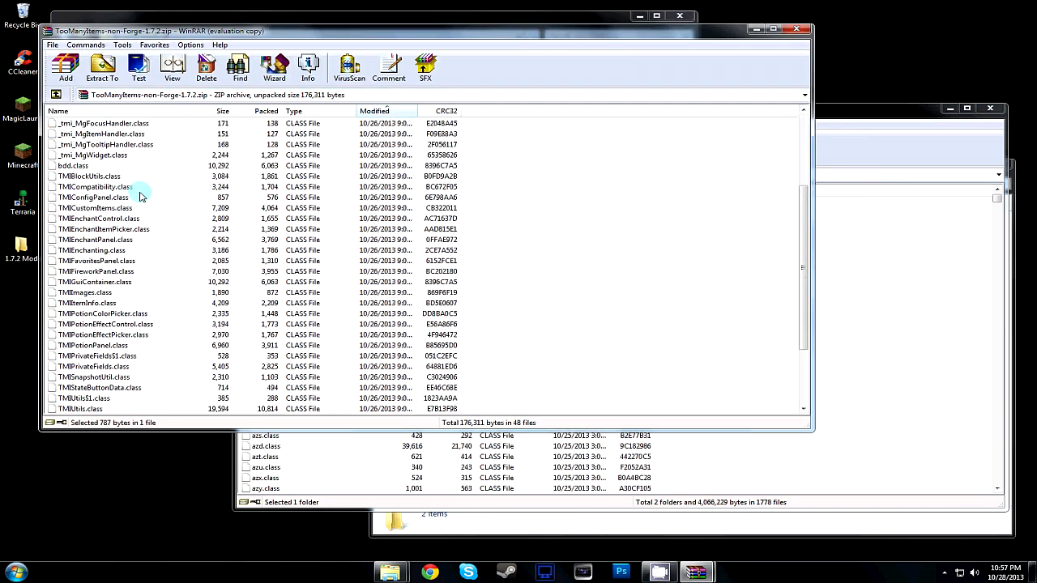
scroll("down", 3)
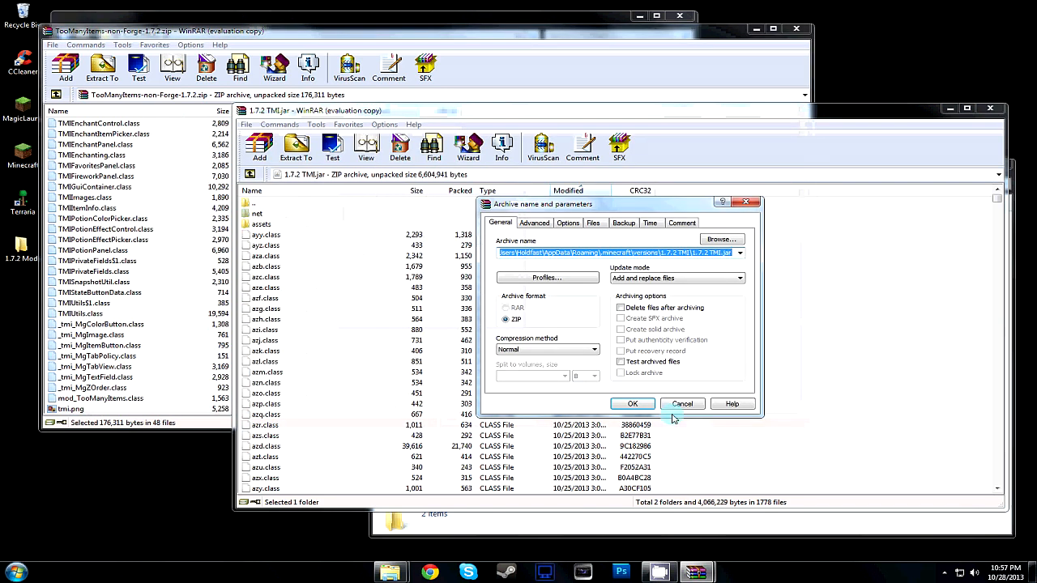
left_click(682, 404)
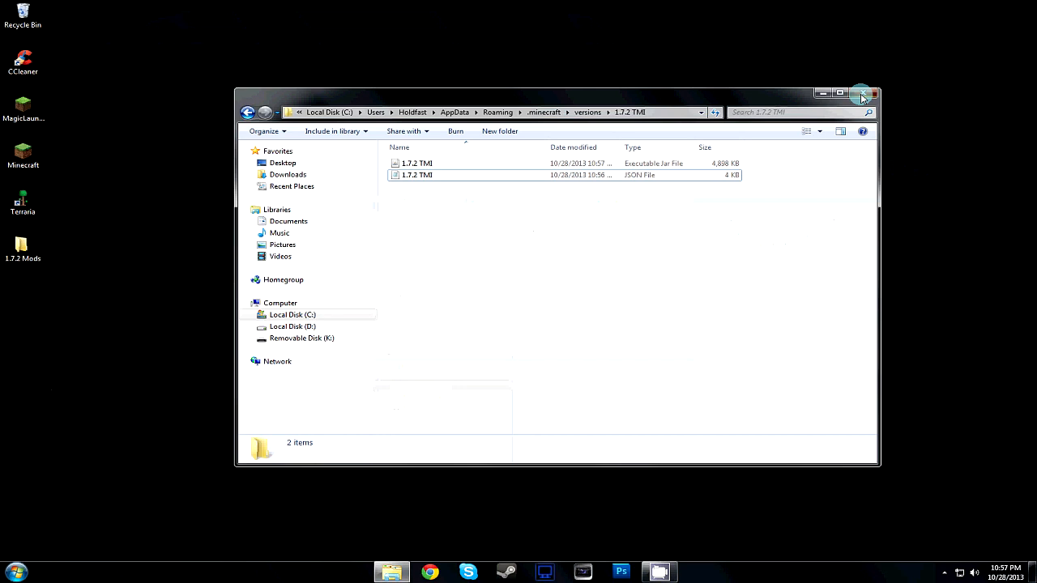
Start the Minecraft launcher and pick the 1.7 profile
left_click(875, 92)
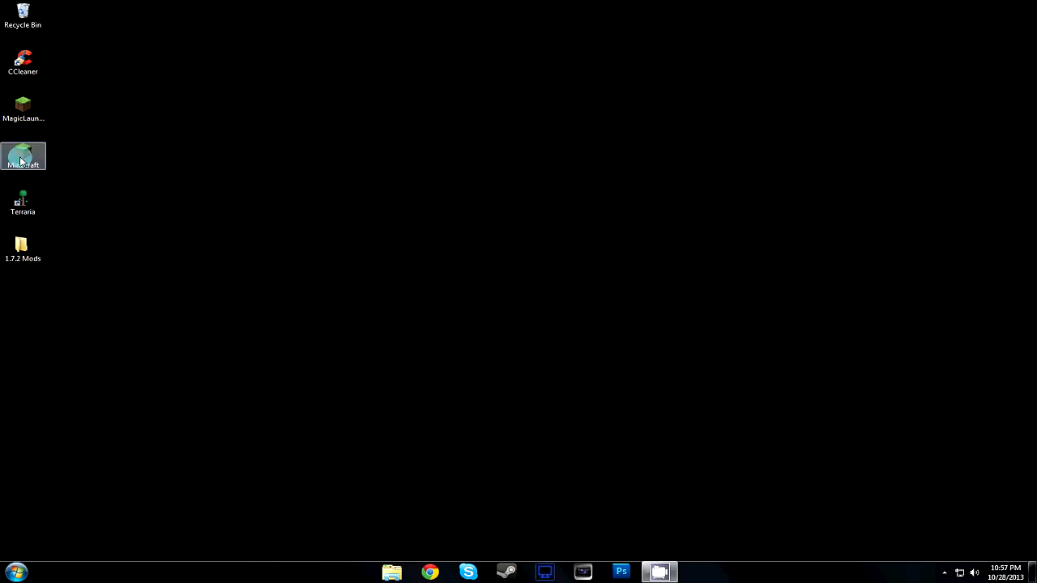
double_click(22, 156)
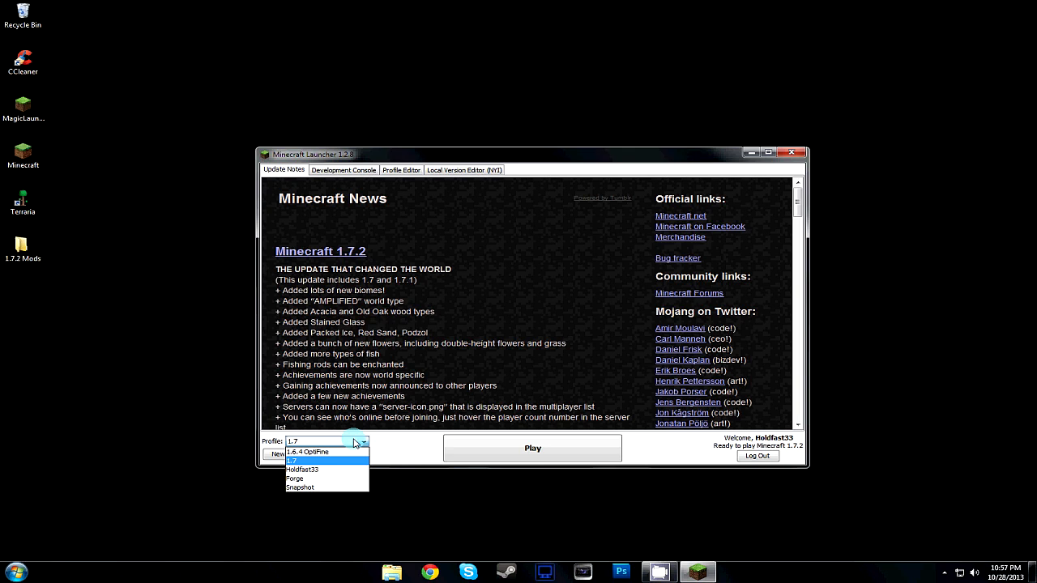
left_click(342, 454)
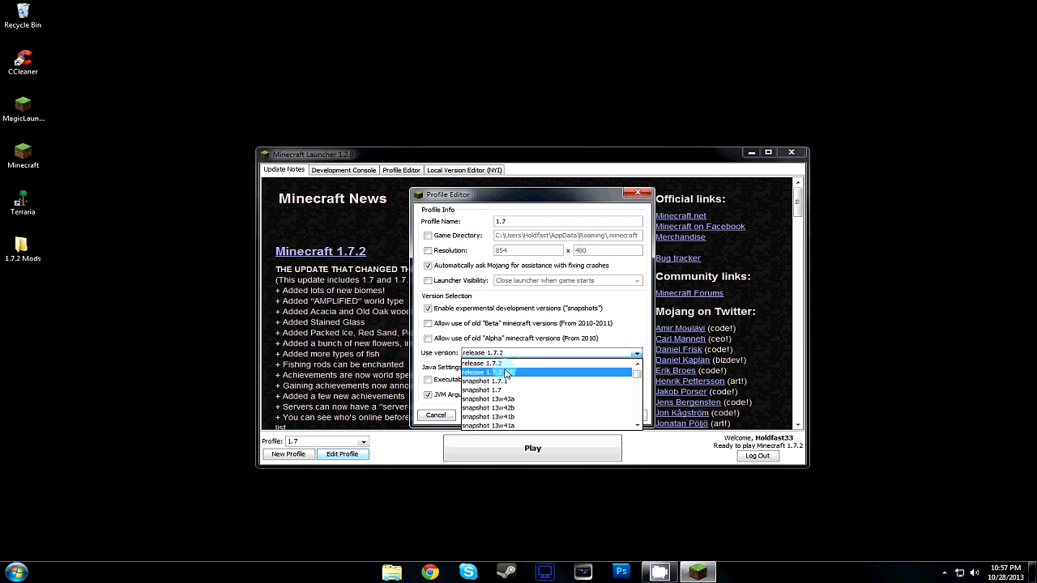
Set the profile's version to release 1.7.2 TMI and save it
left_click(483, 371)
type(" TMI")
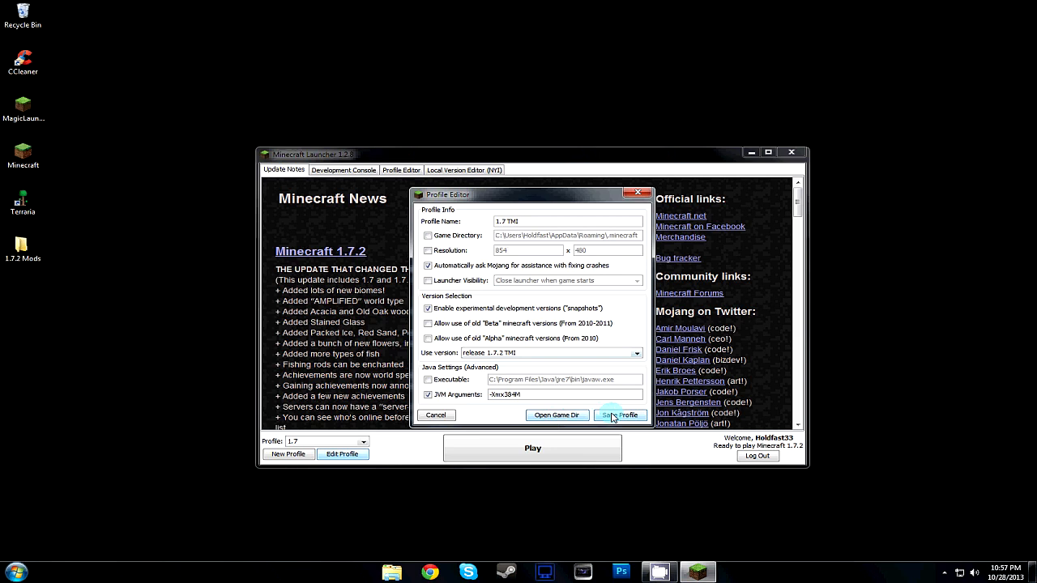
left_click(619, 415)
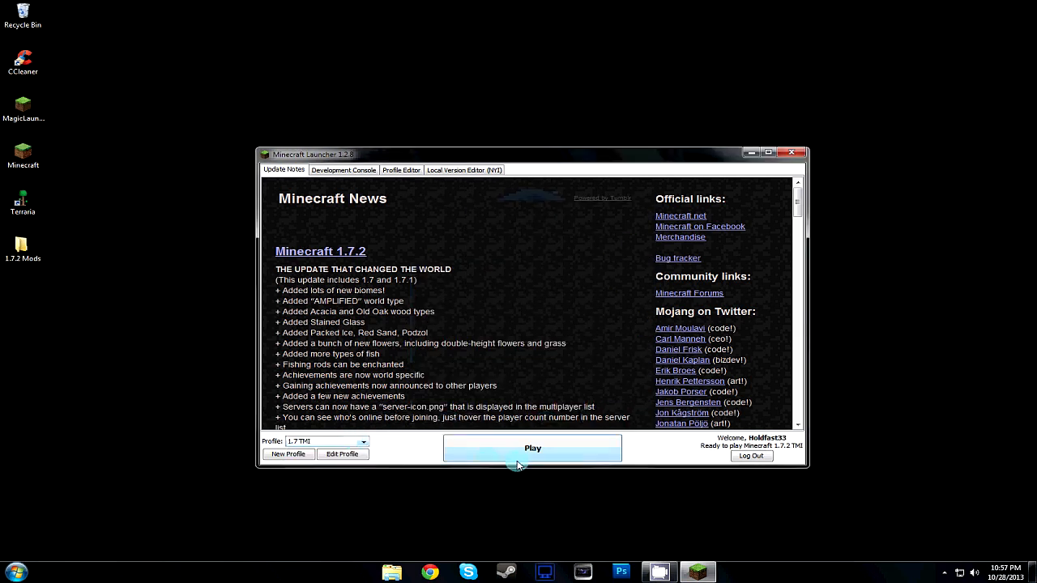
Play version 1.7.2 and start a singleplayer game from the title screen
left_click(531, 447)
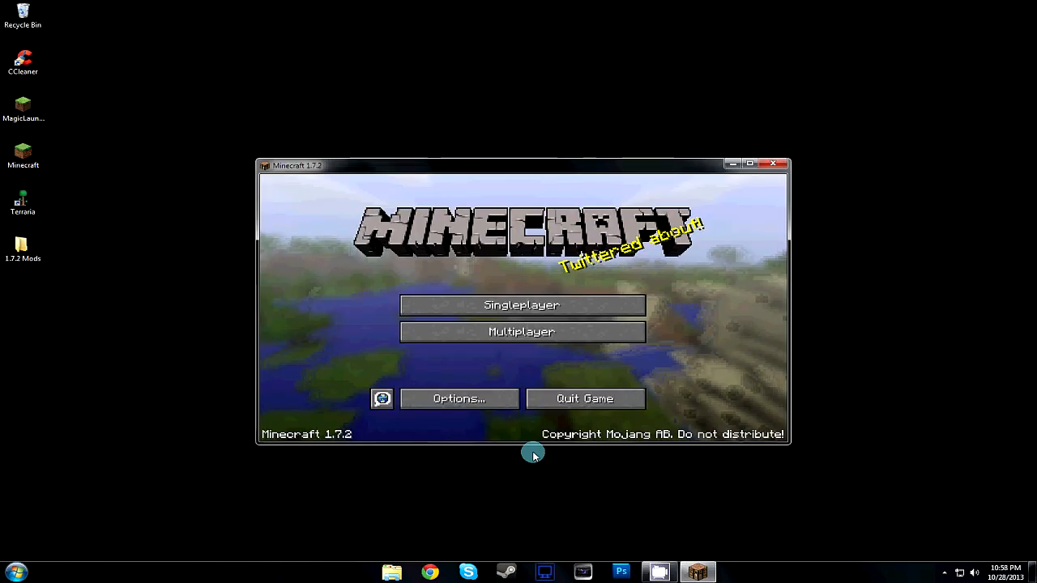
mouse_move(522, 304)
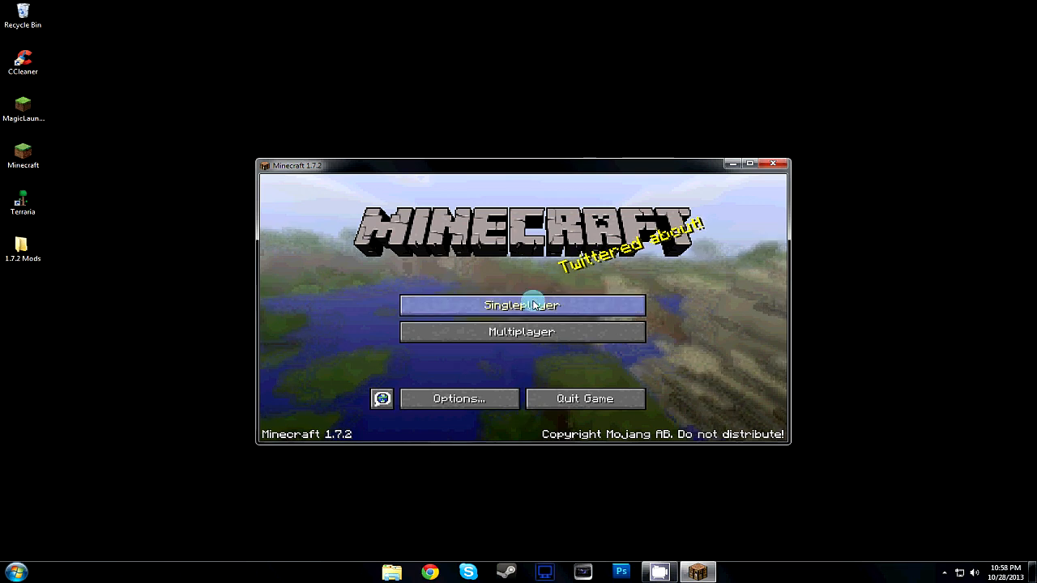
left_click(522, 305)
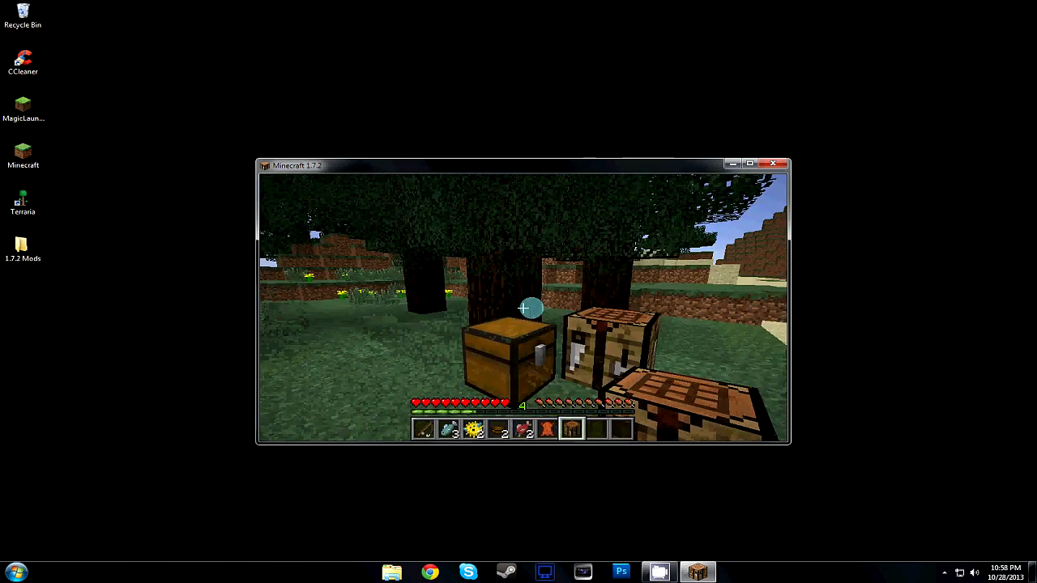
Show the inventory with the TooManyItems item panel overlay (E)
key("e")
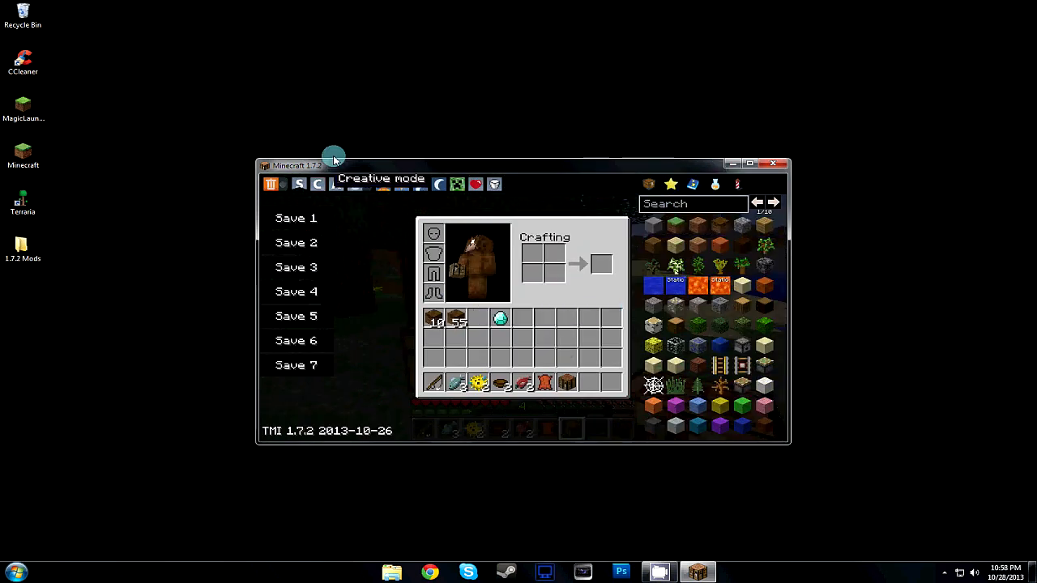
Take a 64-stack of splash potions from the panel and move the diamond to the last slot
left_click(332, 159)
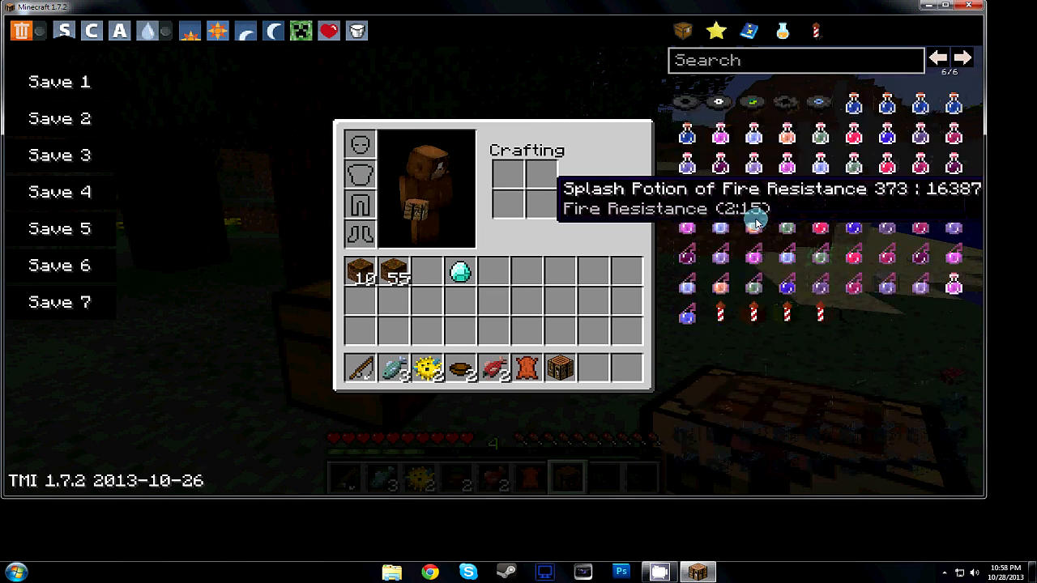
left_click(753, 227)
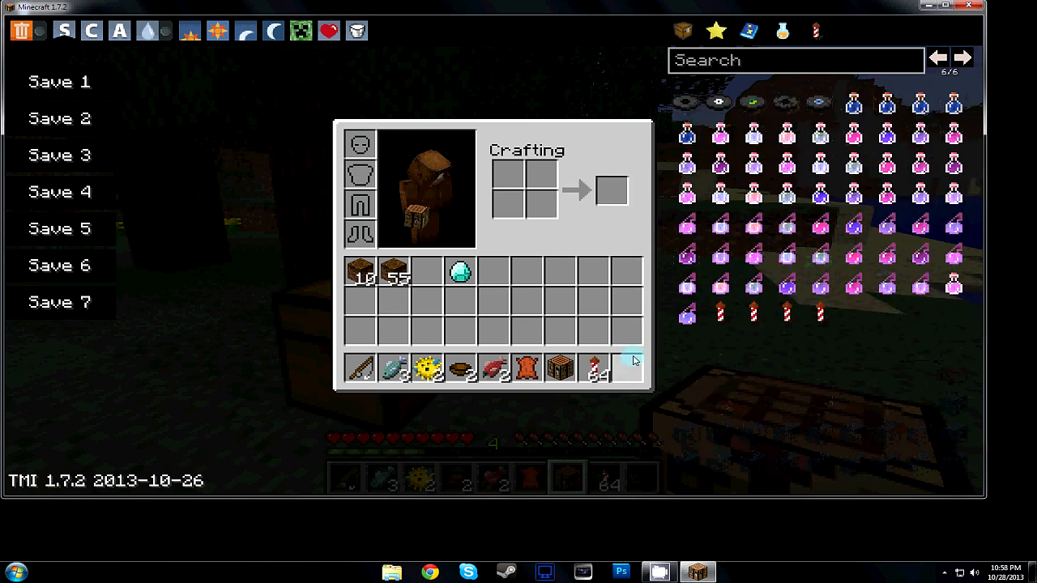
left_click(936, 59)
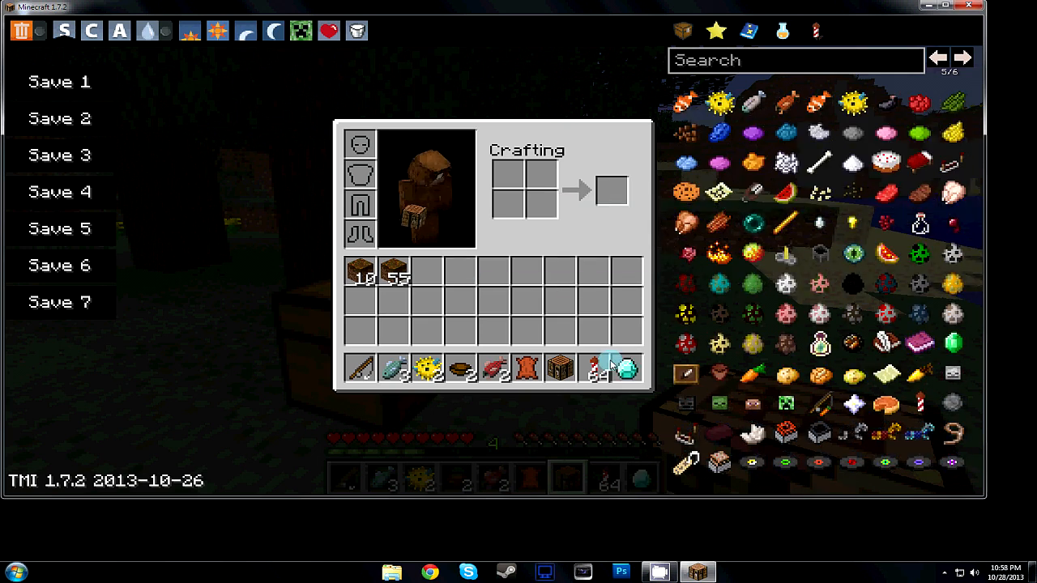
mouse_move(629, 370)
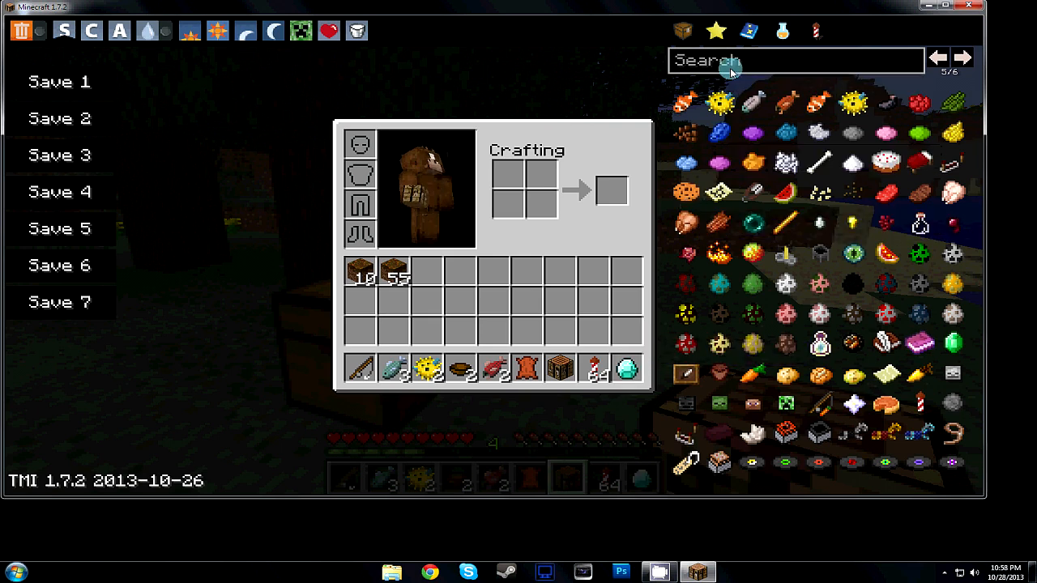
Filter the TooManyItems panel with 'spa' to show spawn eggs and mob spawners
type("s")
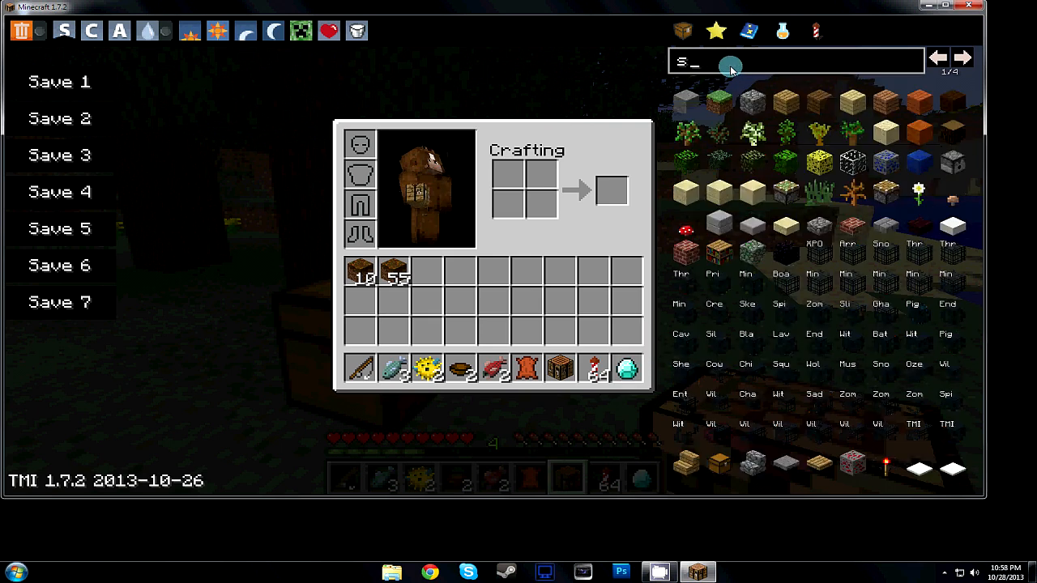
type("pa")
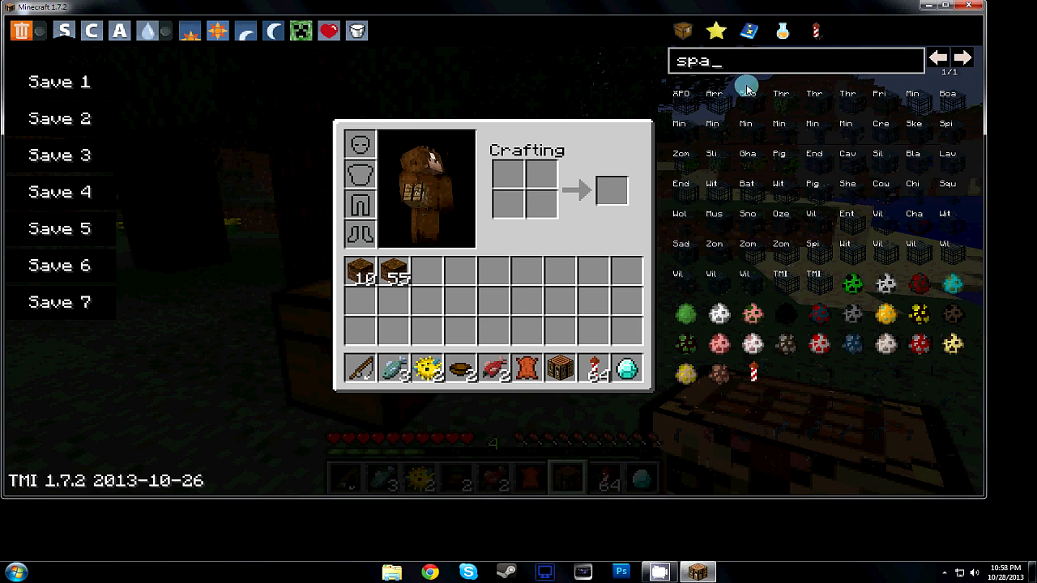
mouse_move(745, 110)
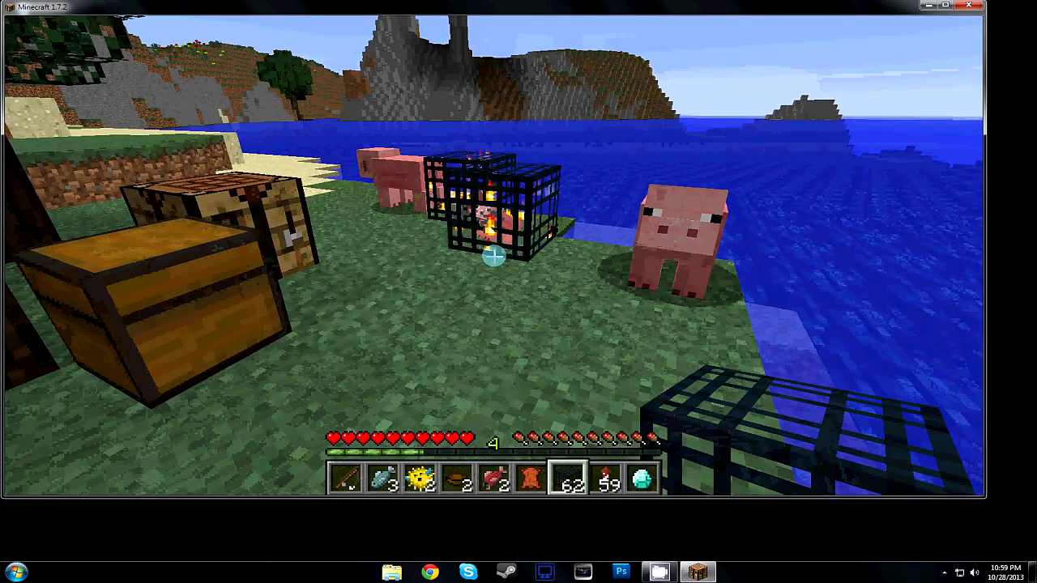
Page forward and back through the item panel, then show the empty favorites list
key("e")
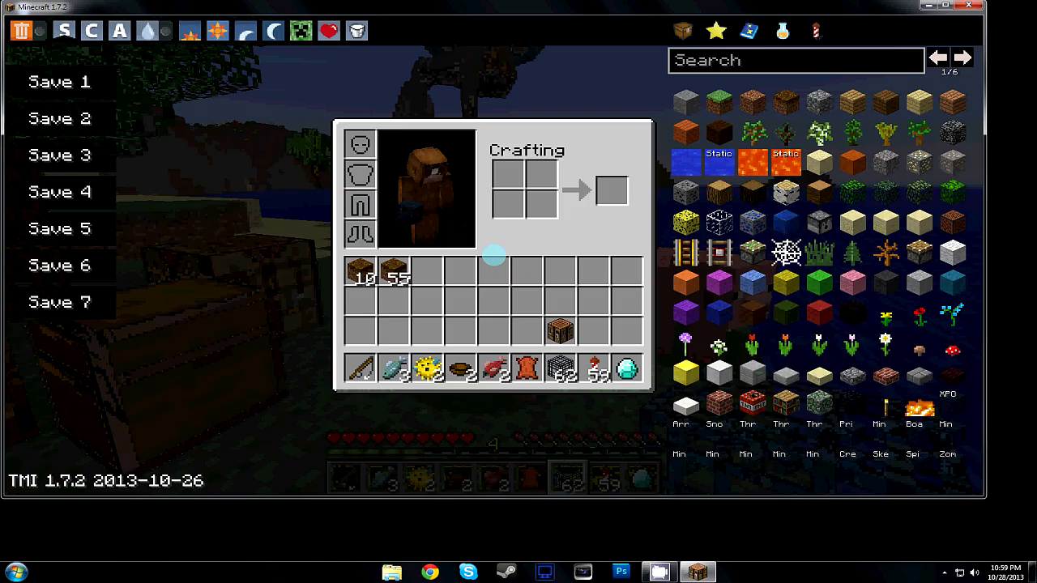
left_click(963, 58)
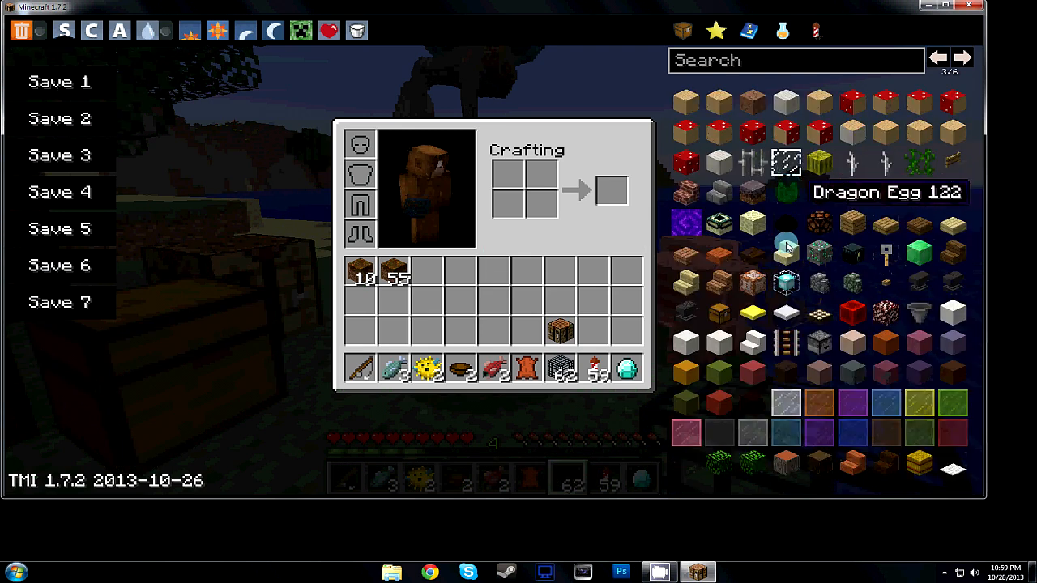
mouse_move(797, 146)
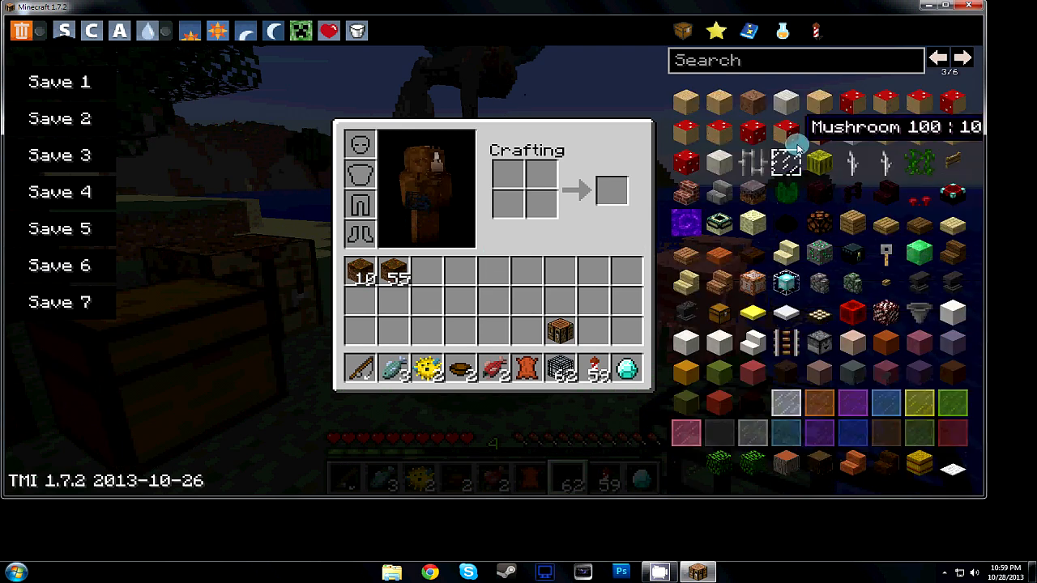
left_click(962, 59)
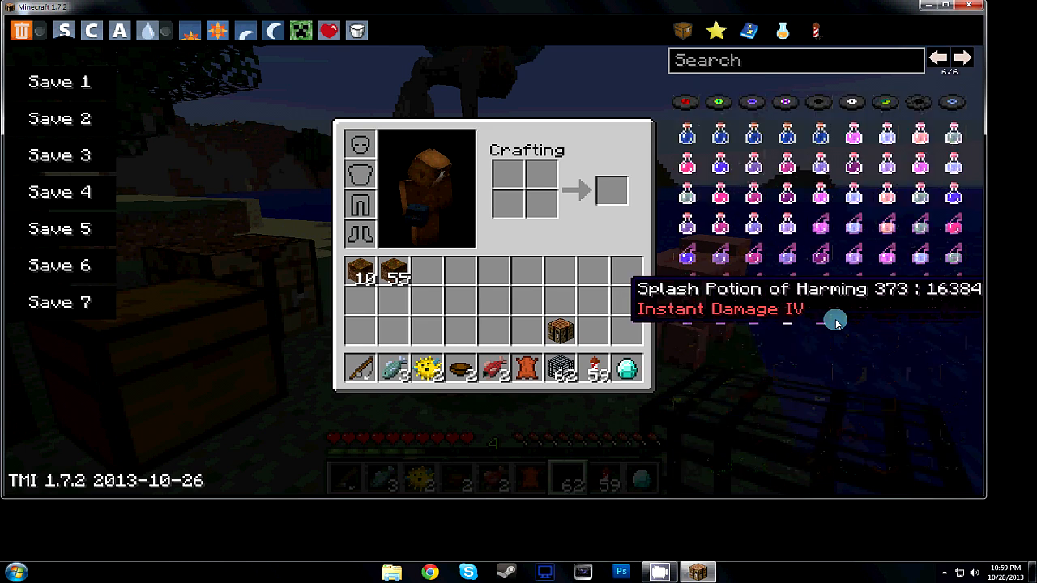
left_click(937, 59)
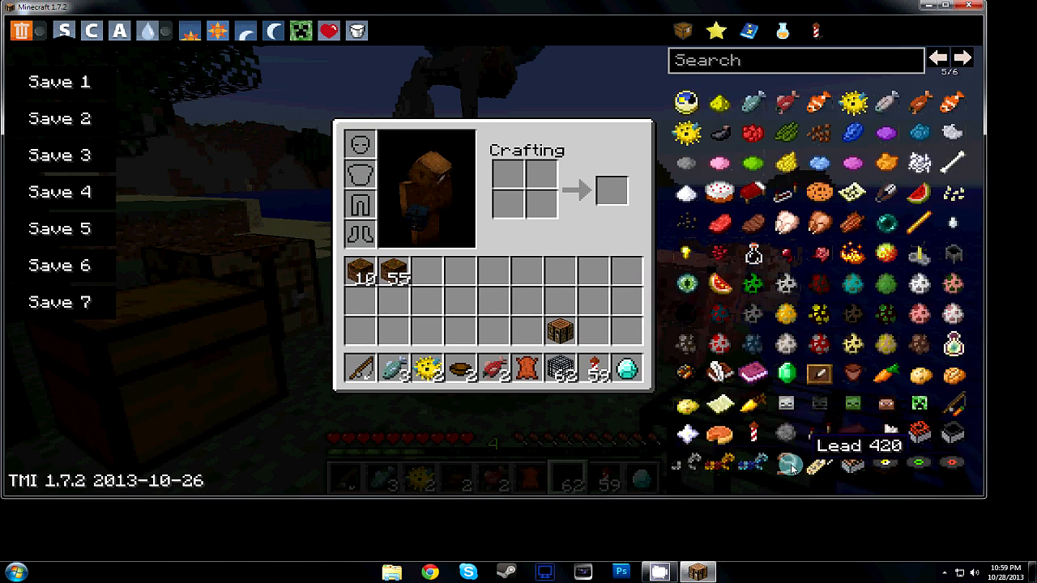
left_click(963, 59)
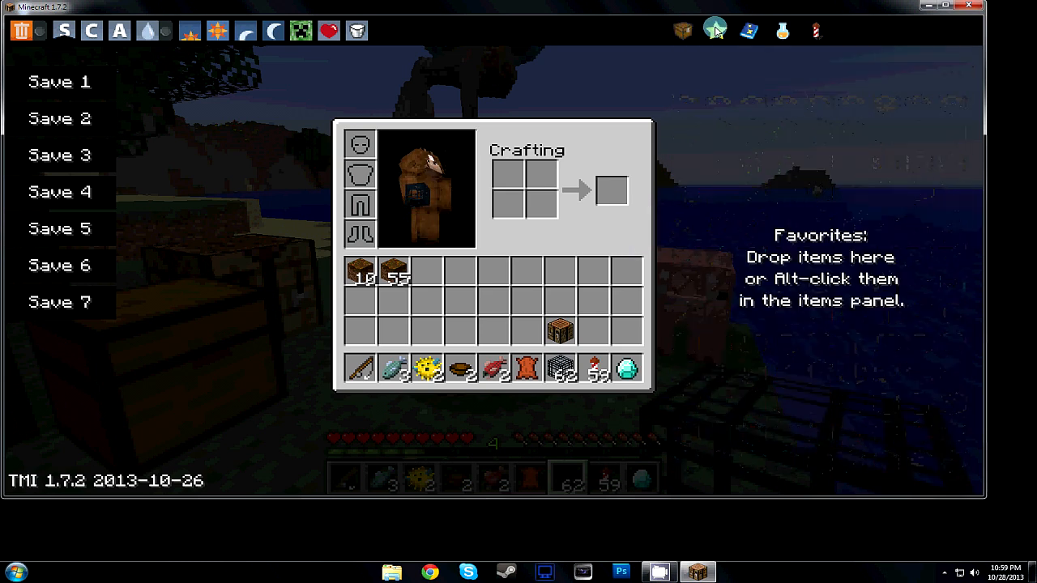
View the enchantment maker list, then return to the full item panel
left_click(749, 31)
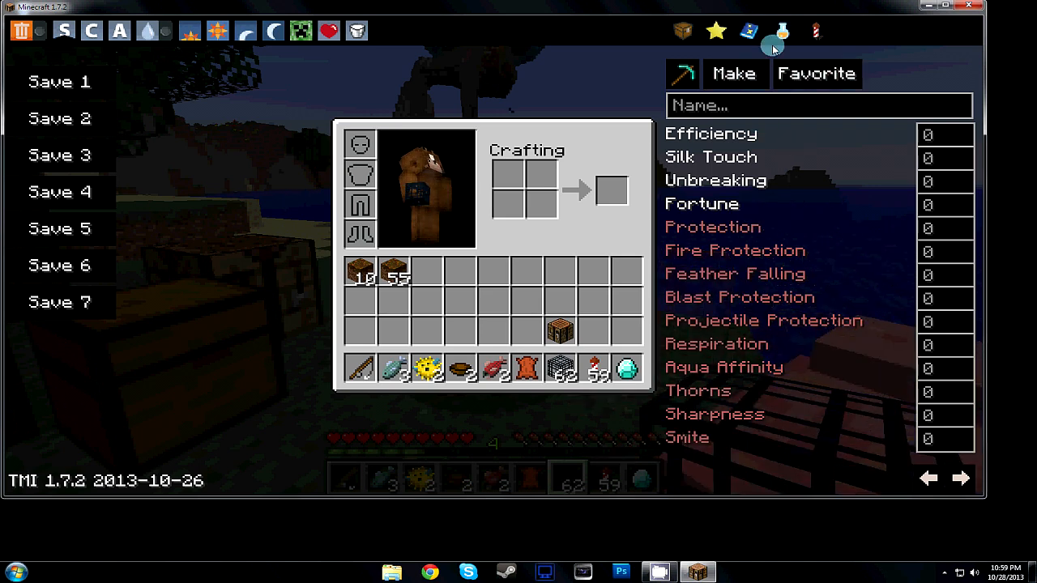
left_click(811, 31)
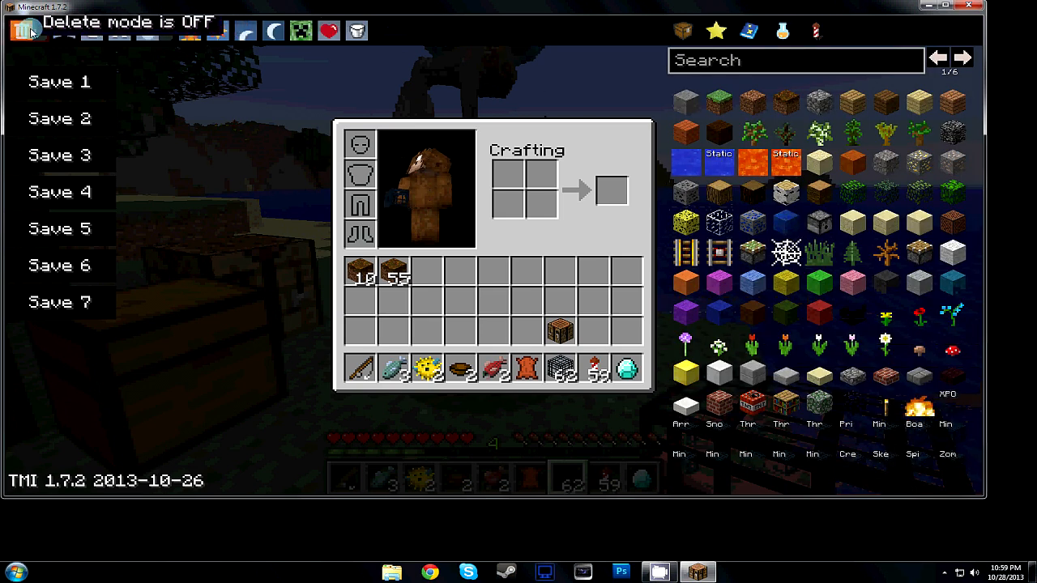
Switch to creative mode, set time to sunrise and difficulty to Peaceful
left_click(65, 29)
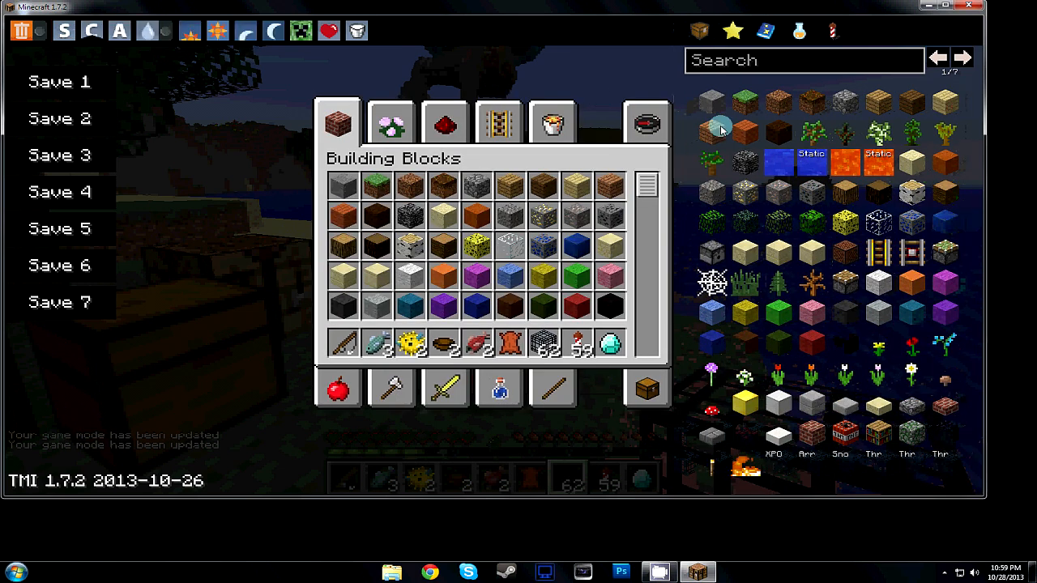
mouse_move(871, 440)
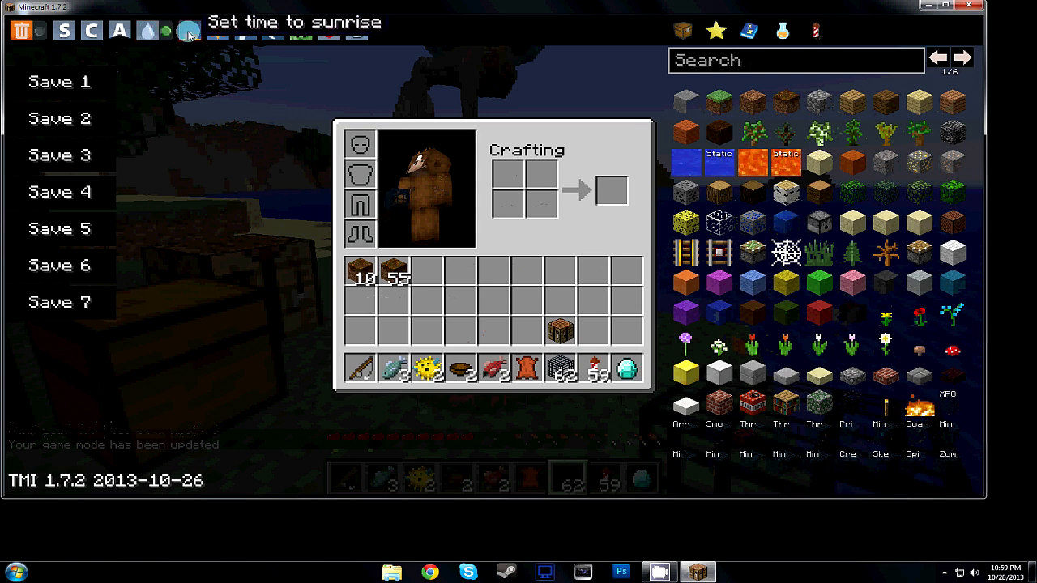
left_click(188, 30)
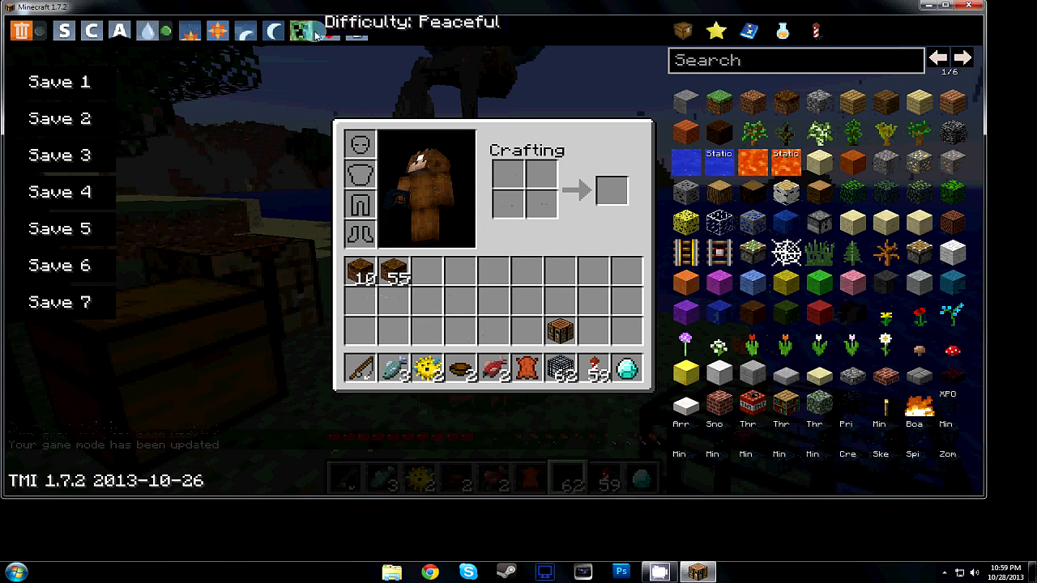
left_click(353, 32)
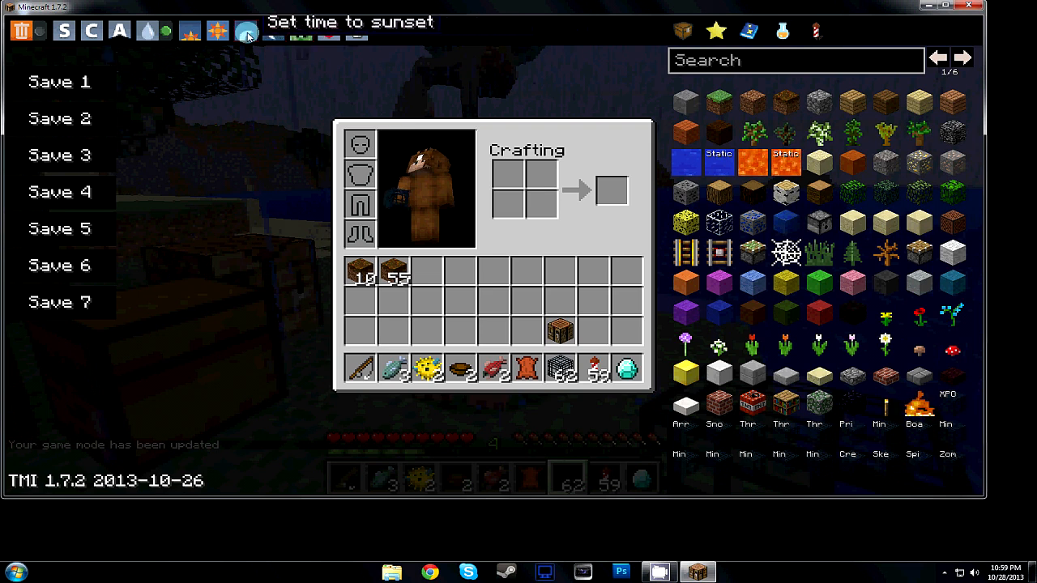
Set time to sunset, toggle rain on, and change the game mode again
left_click(163, 31)
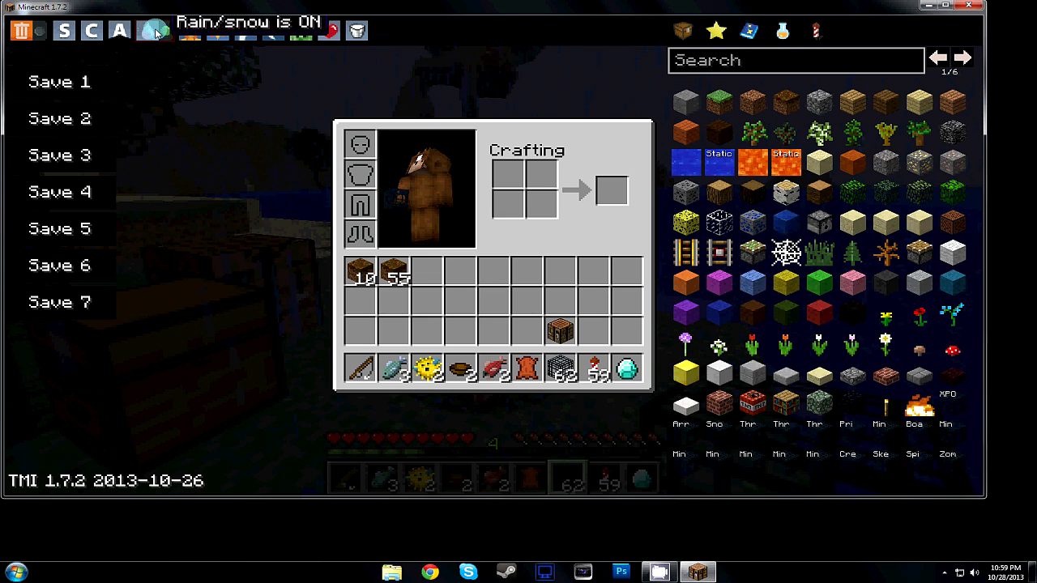
left_click(120, 31)
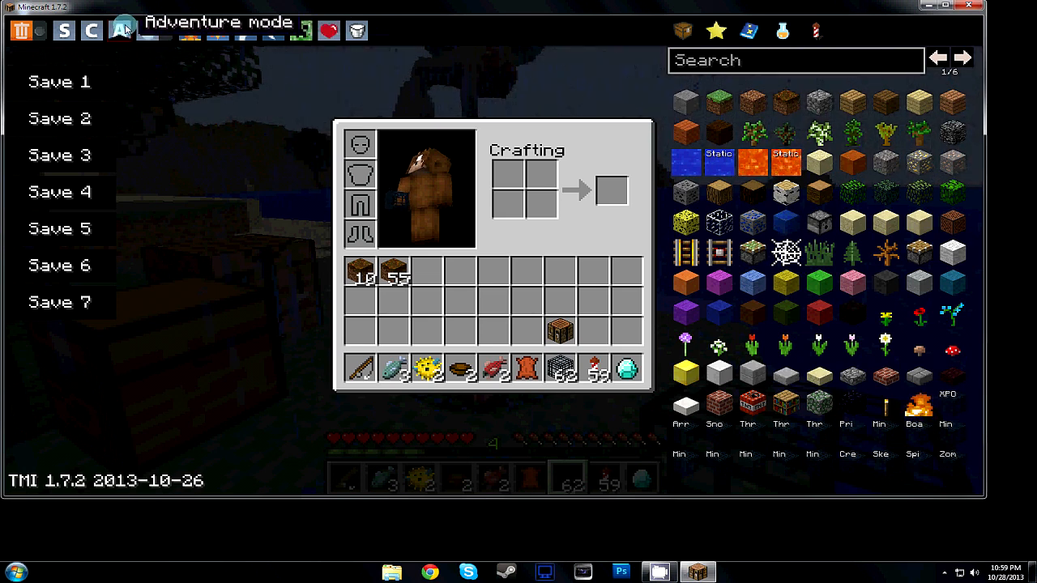
left_click(123, 31)
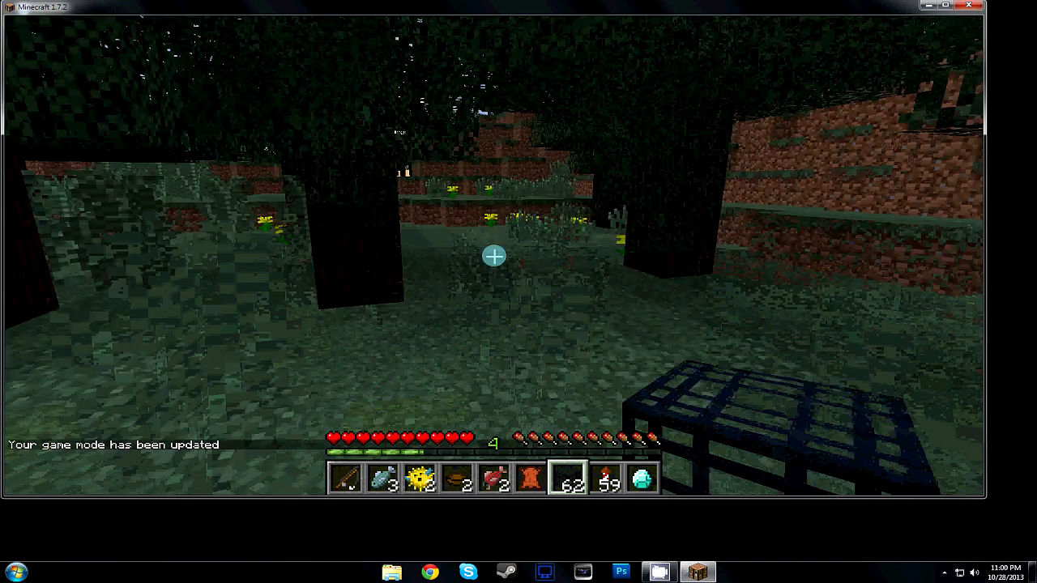
key("F3")
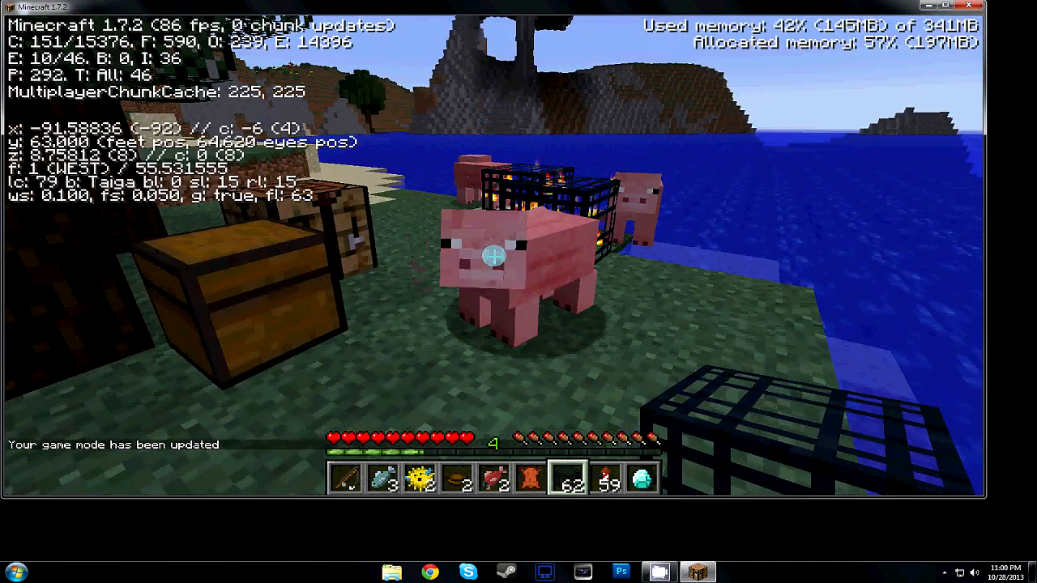
key("F3")
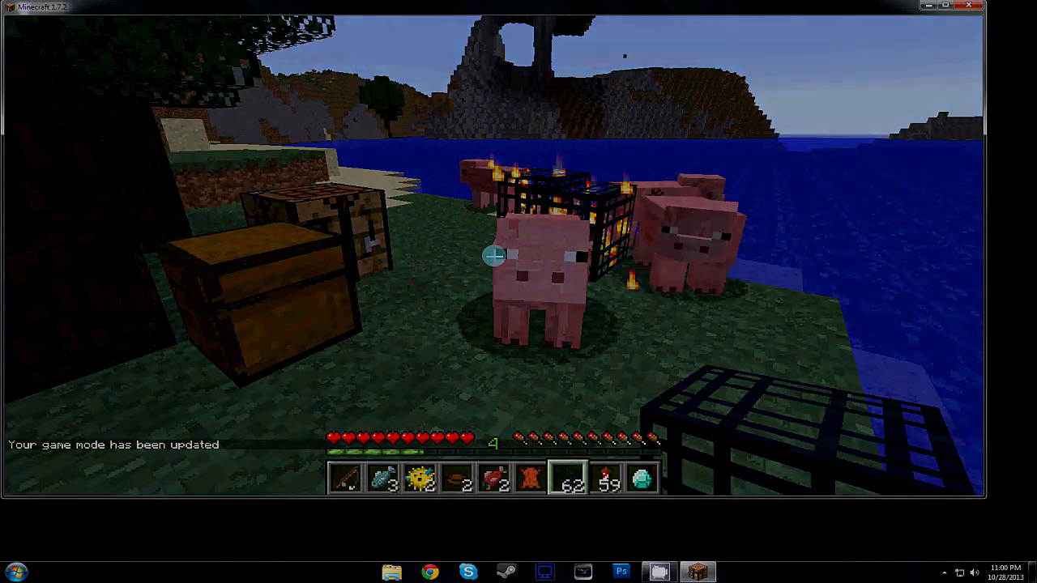